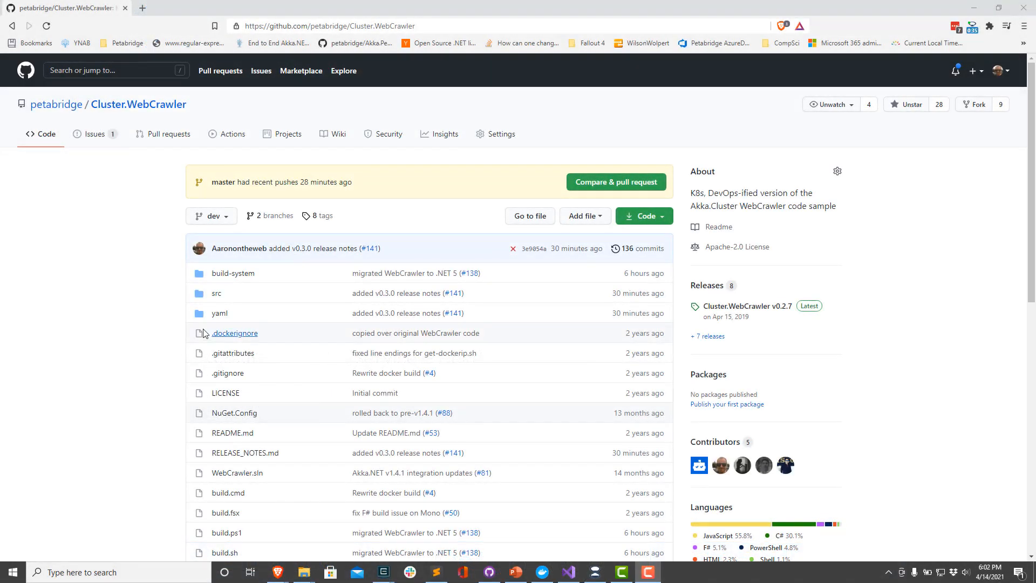
mouse_move(215, 108)
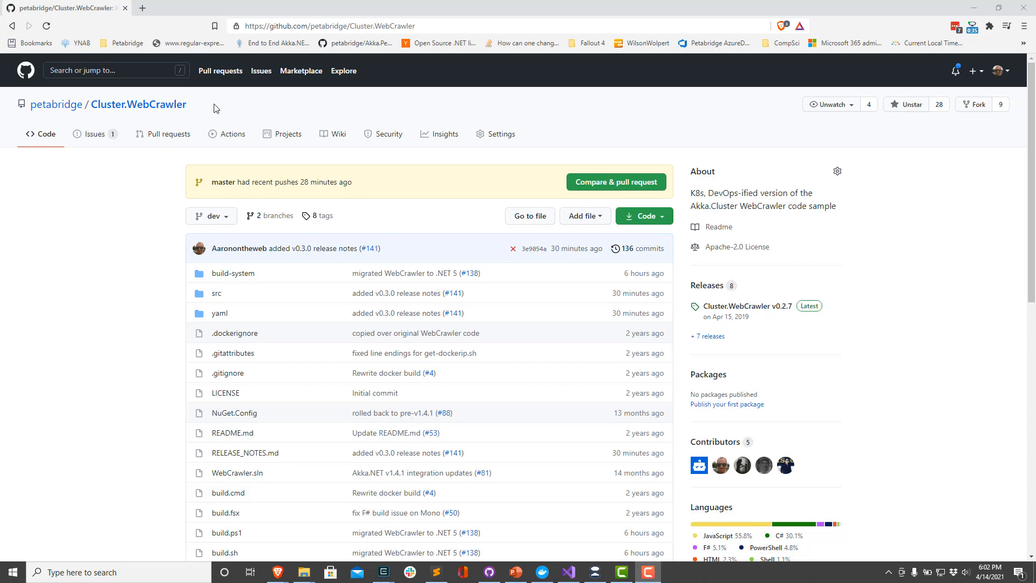
mouse_move(138, 104)
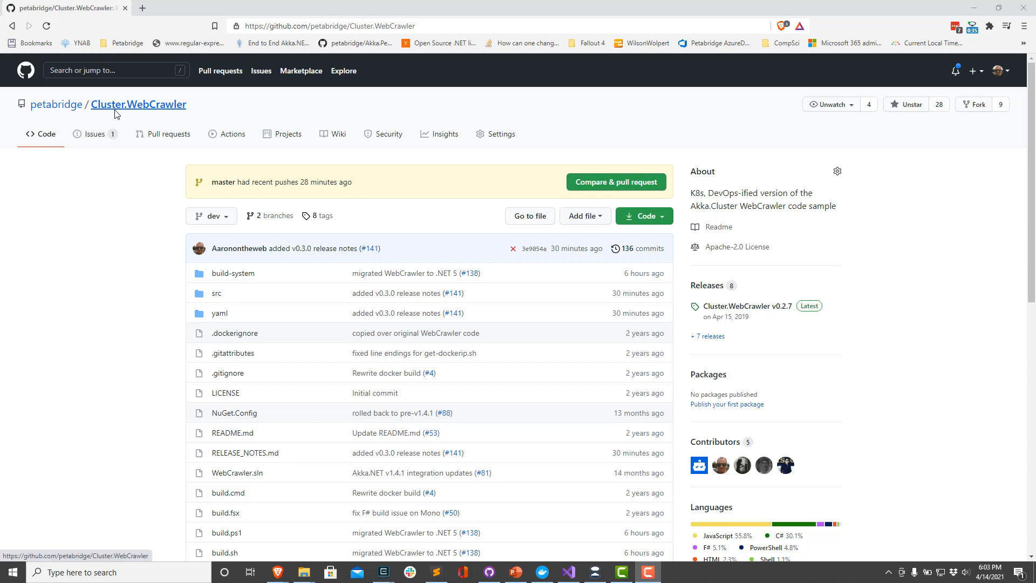
mouse_move(151, 109)
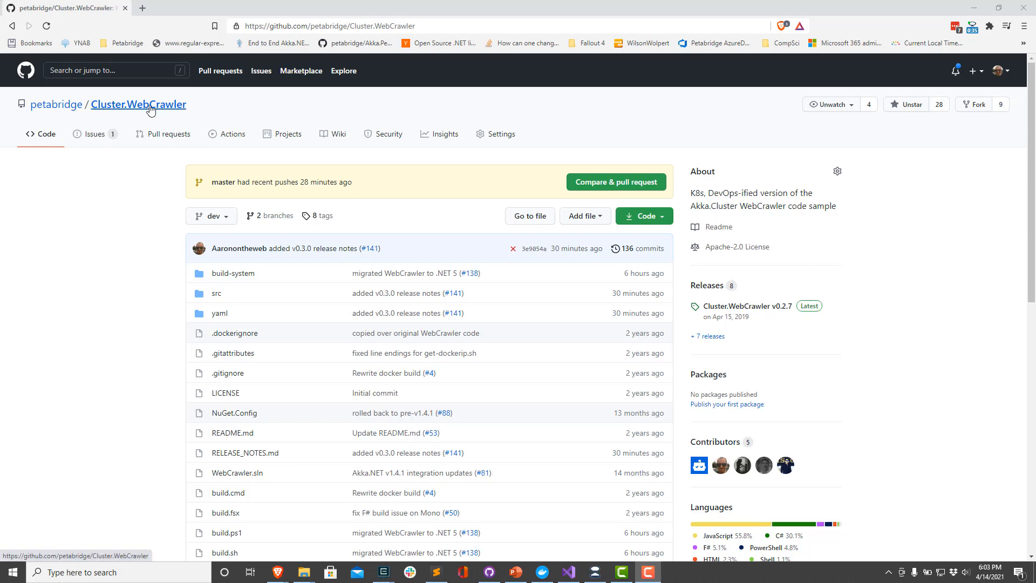
mouse_move(529, 246)
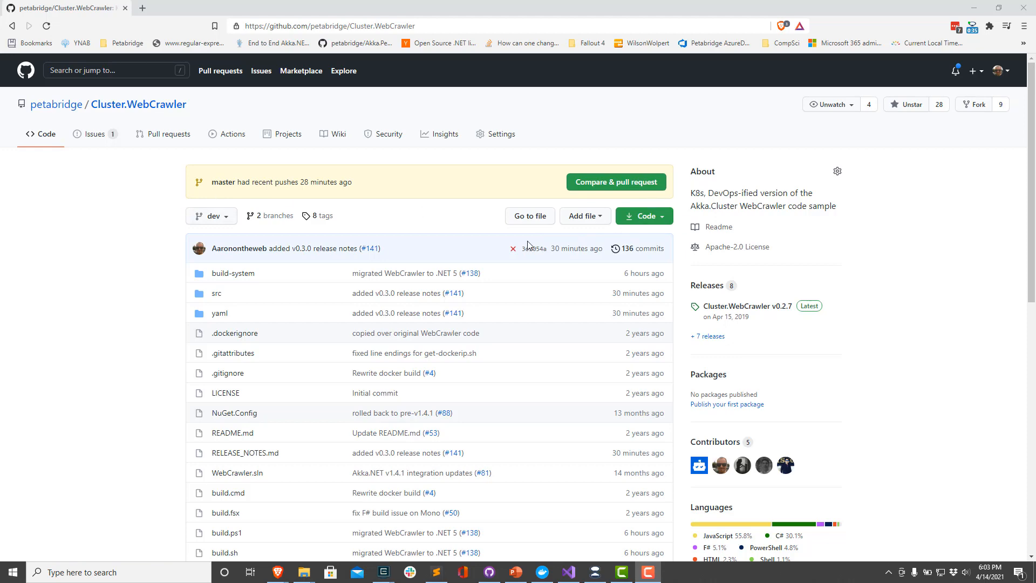
Bring Visual Studio forward and scroll through TrackerService's Program.cs using directives
left_click(567, 572)
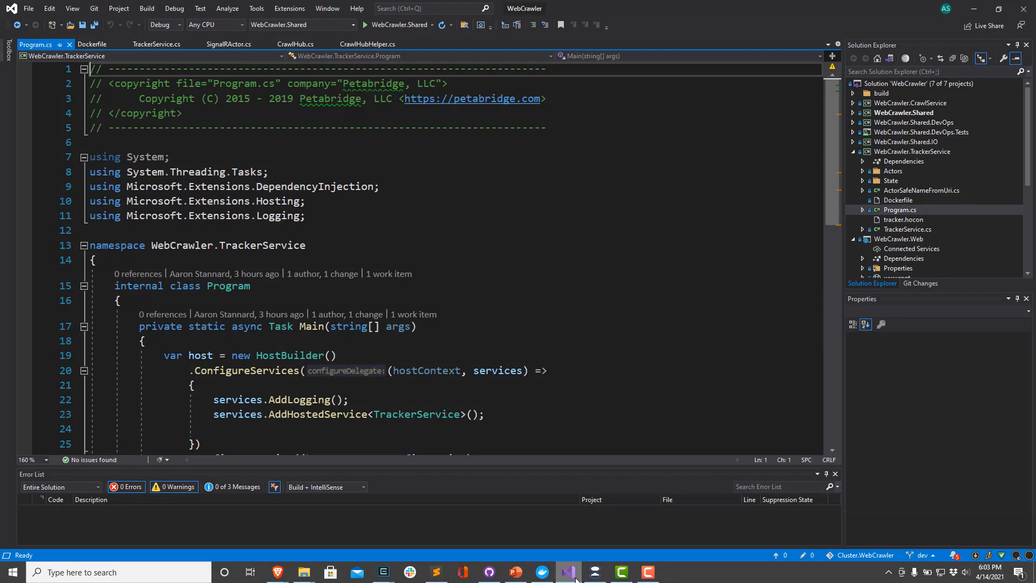
scroll("down", 3)
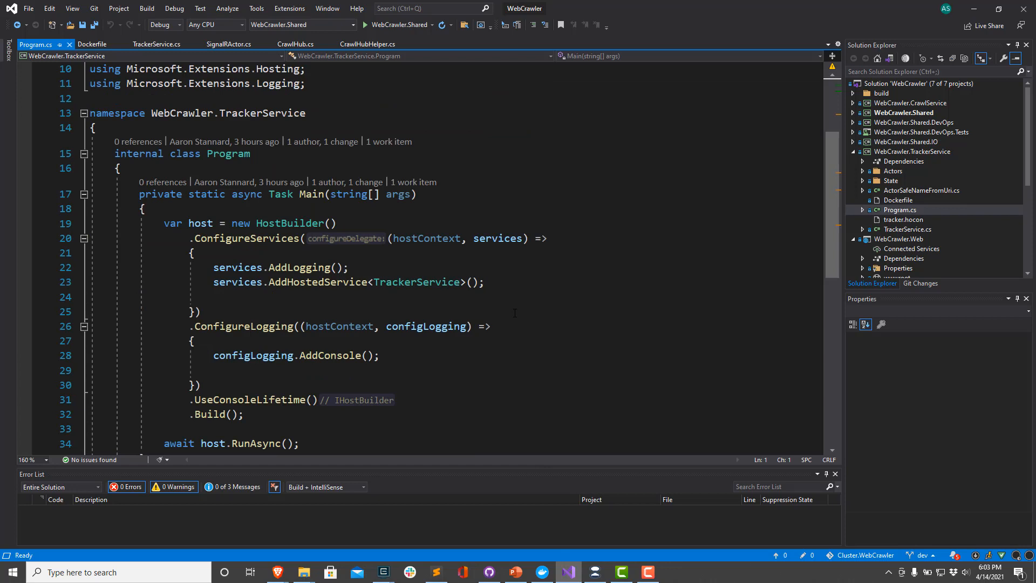
mouse_move(736, 244)
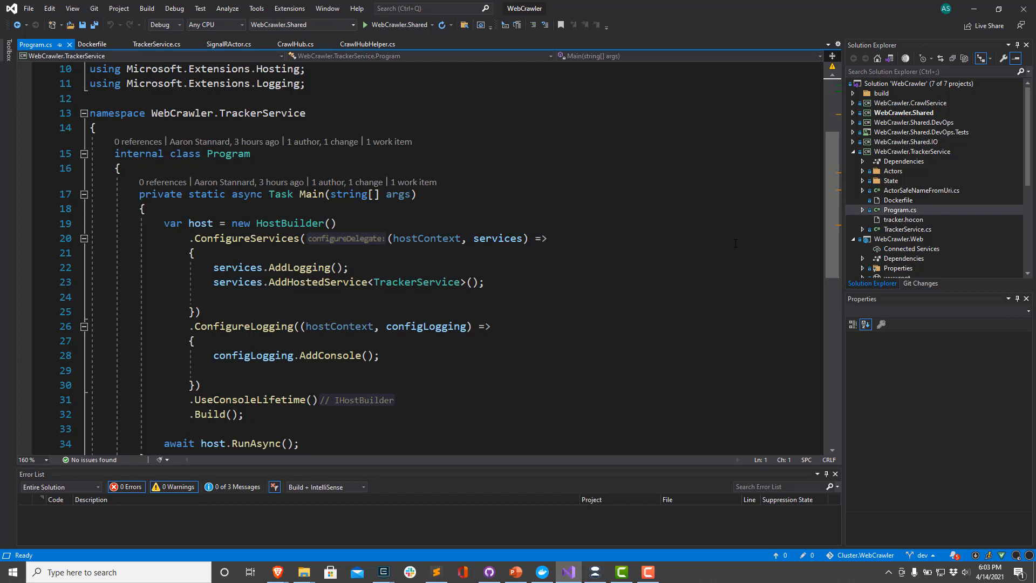
mouse_move(894, 116)
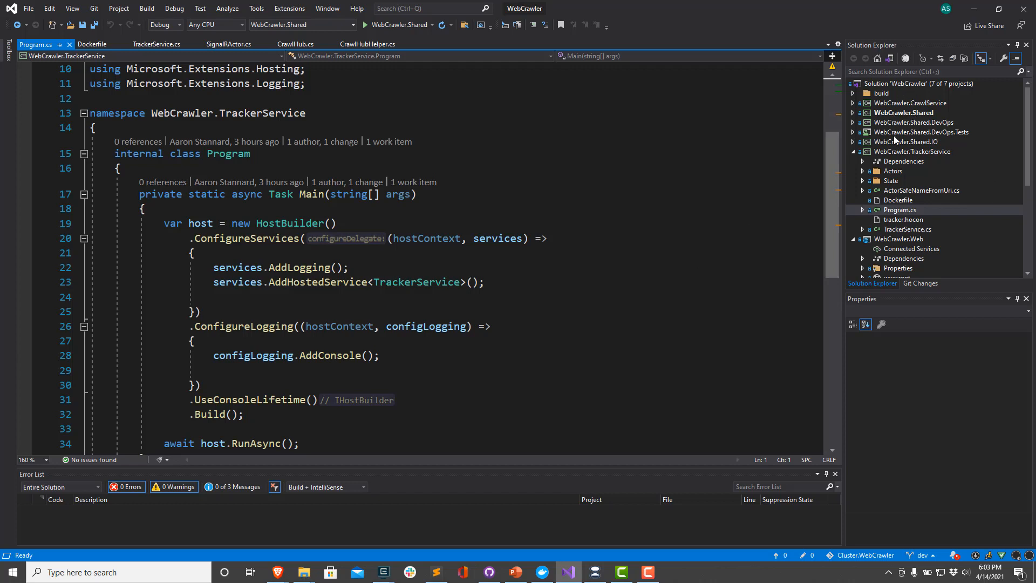
mouse_move(907, 157)
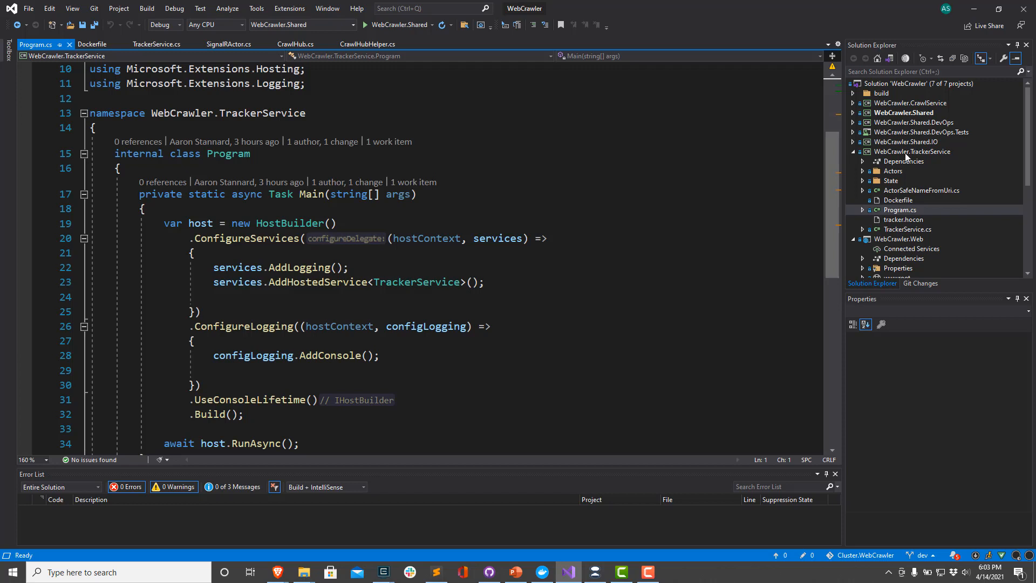
mouse_move(937, 162)
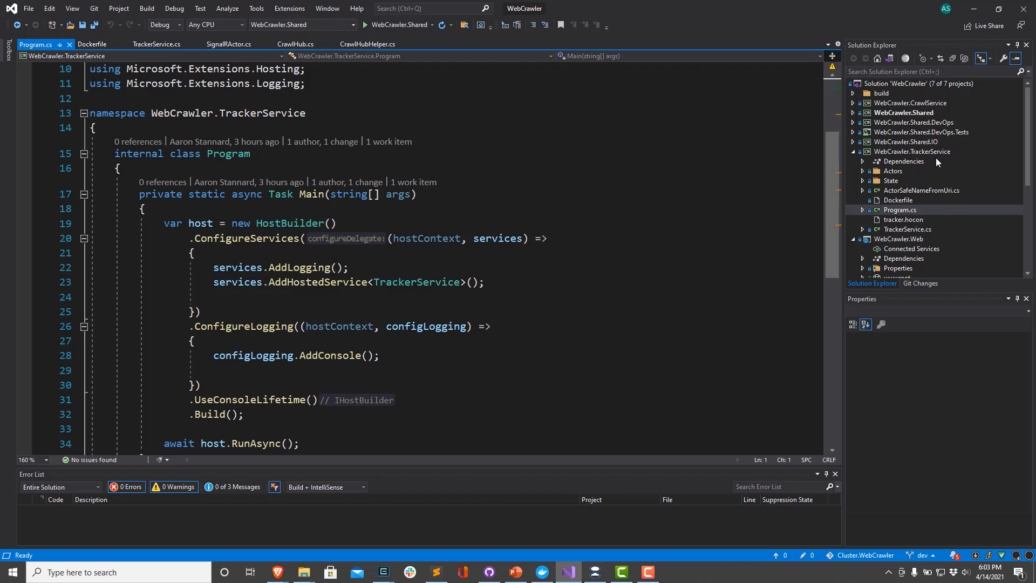
mouse_move(919, 99)
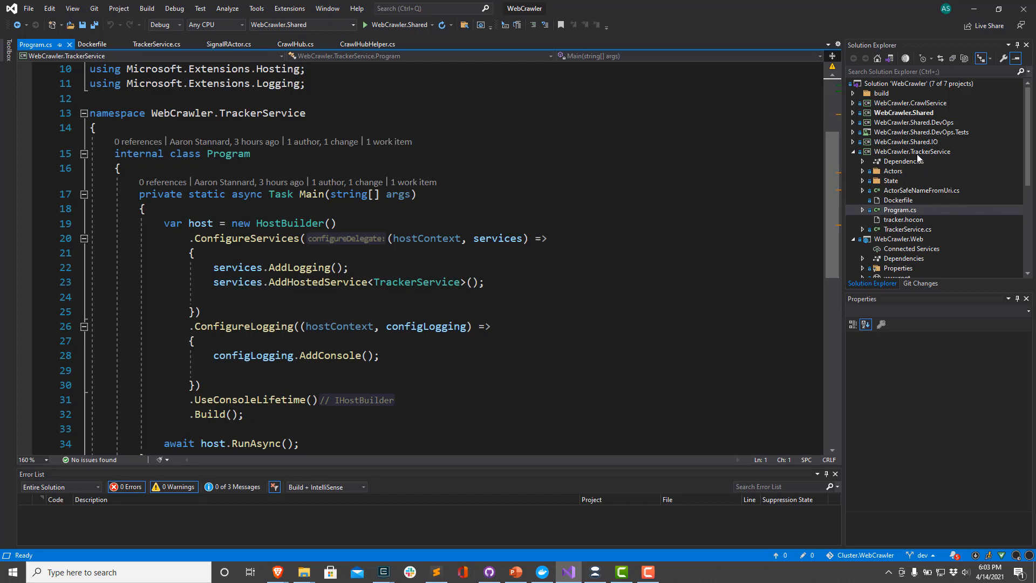
mouse_move(952, 152)
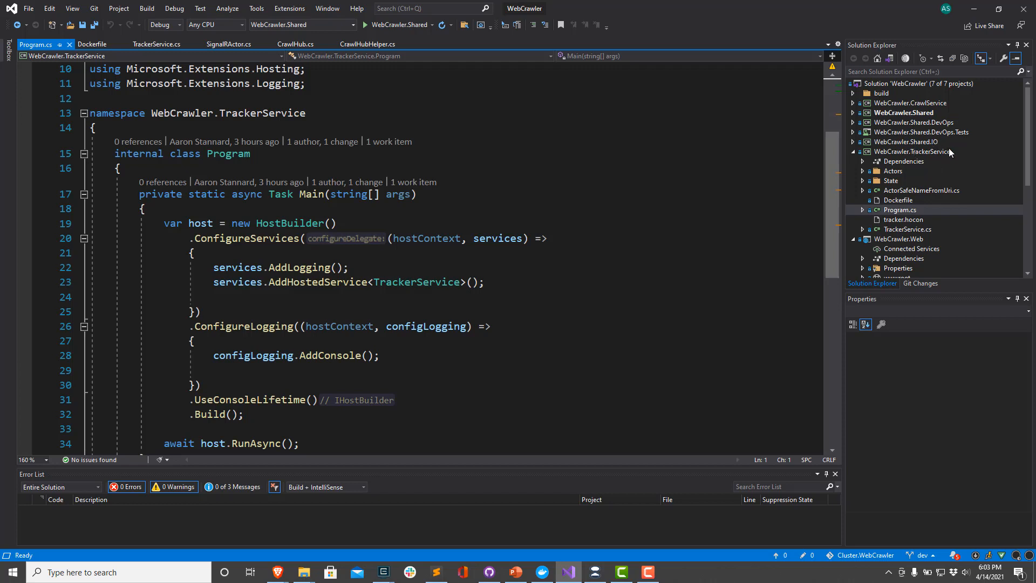
mouse_move(610, 195)
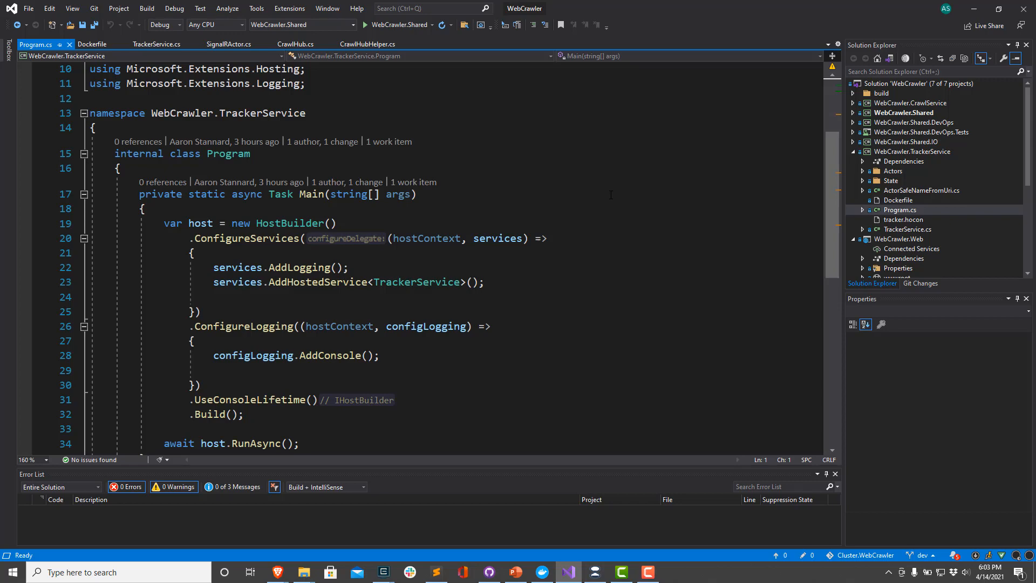
scroll("up", 3)
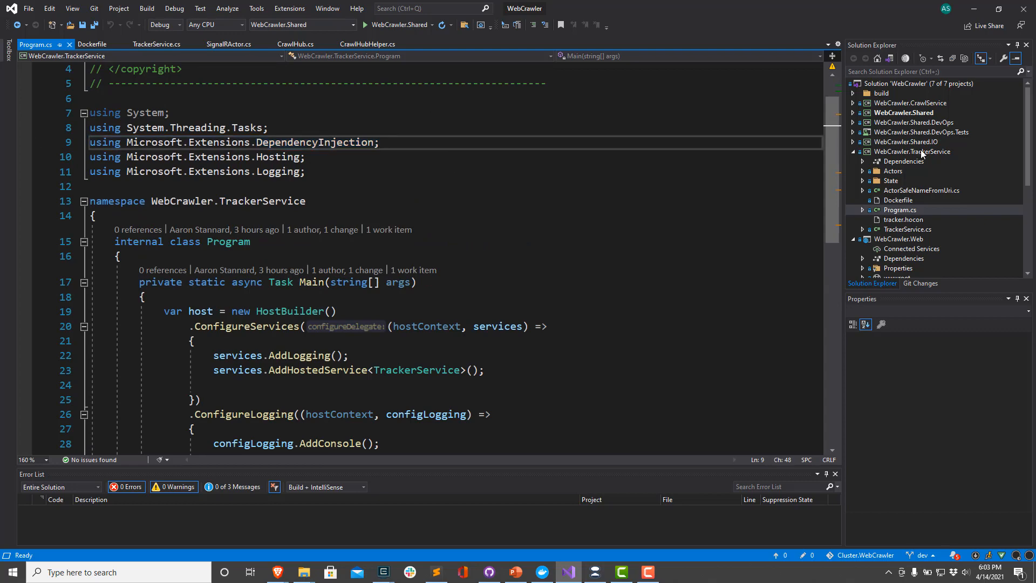
Open the WebCrawler.TrackerService project file via Edit Project File
right_click(911, 150)
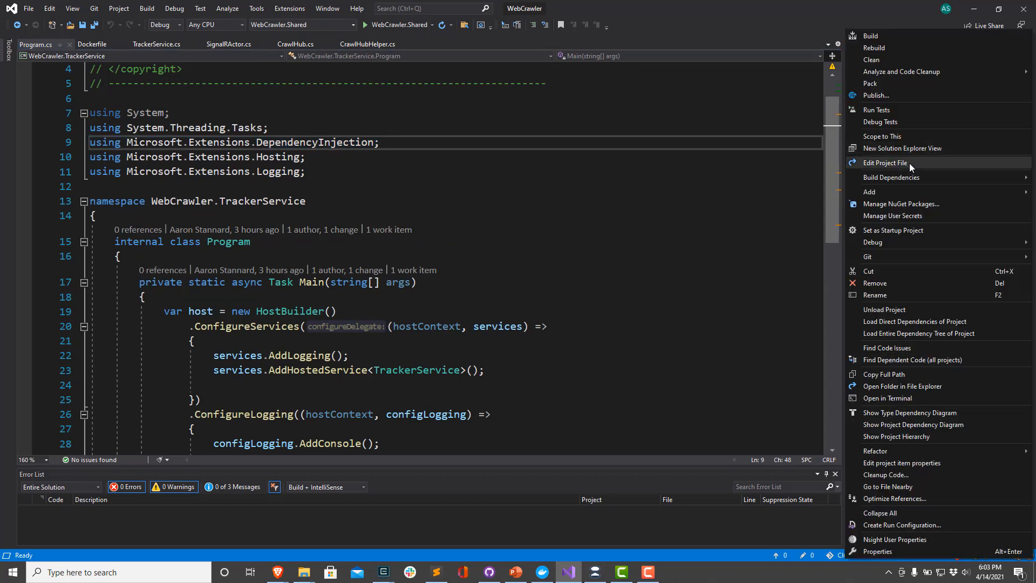
left_click(885, 162)
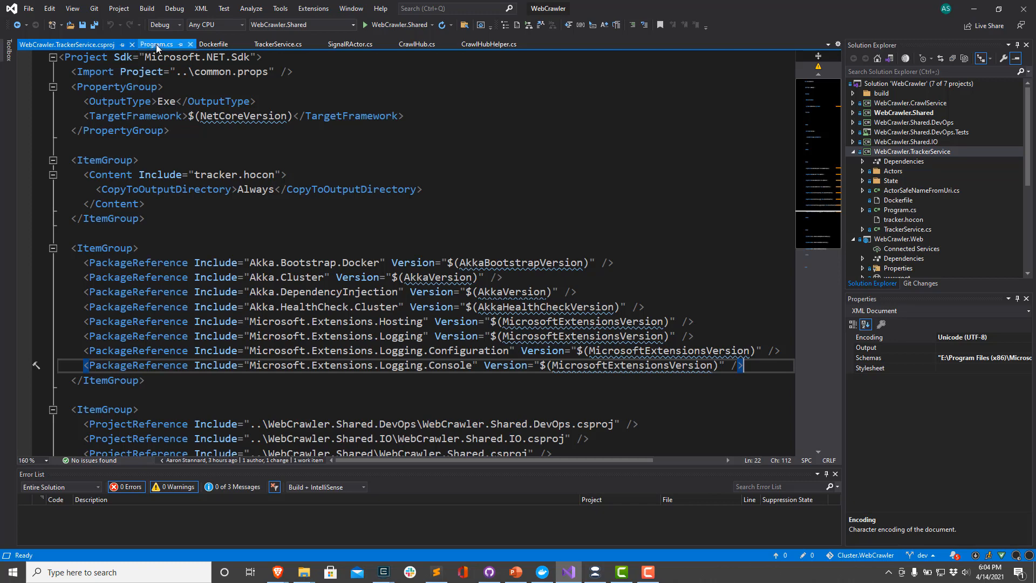
Review Main in Program.cs, highlighting AddHostedService<TrackerService>() and console logging registration
left_click(157, 43)
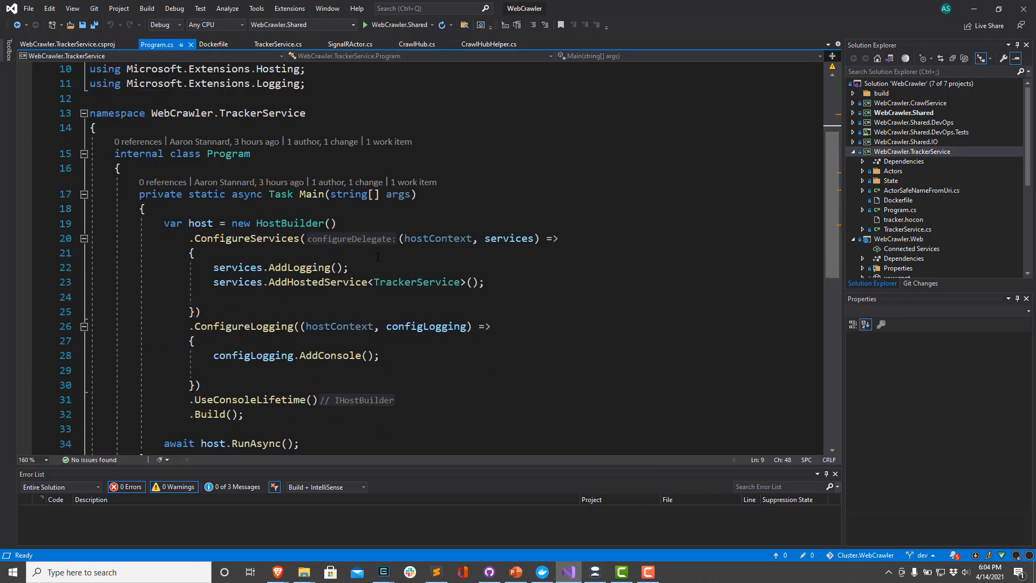
scroll("down", 3)
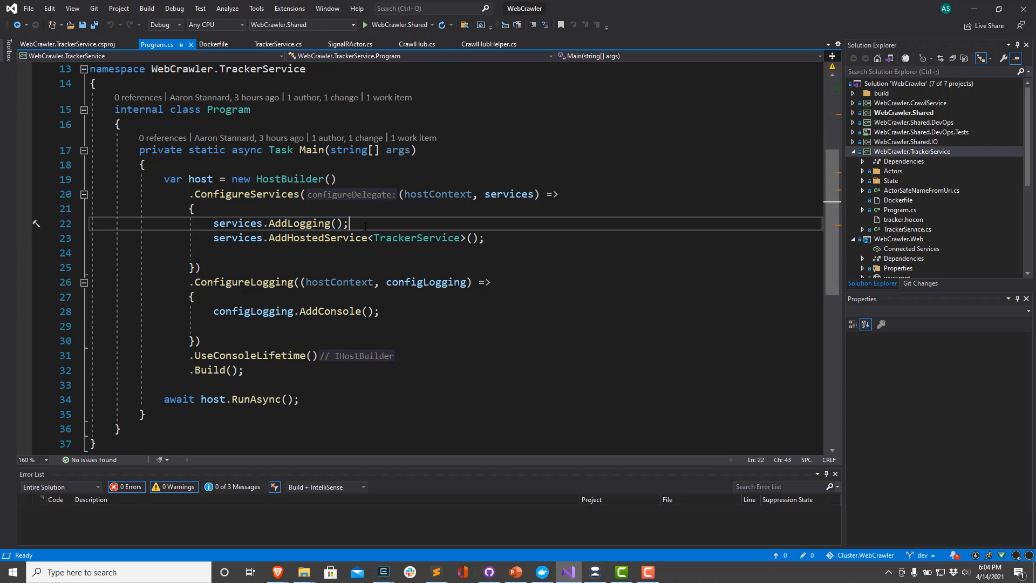
mouse_move(318, 238)
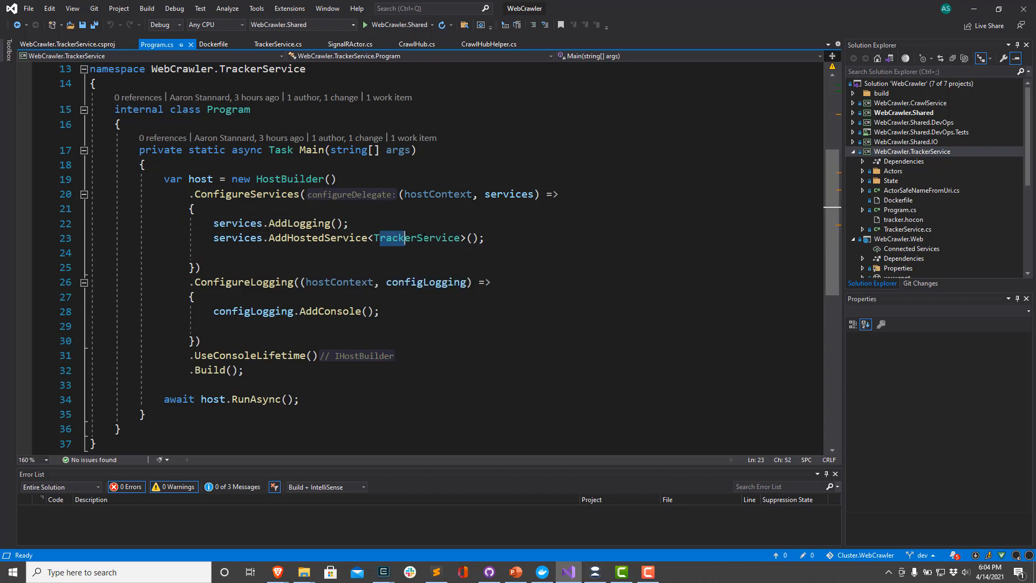
double_click(417, 238)
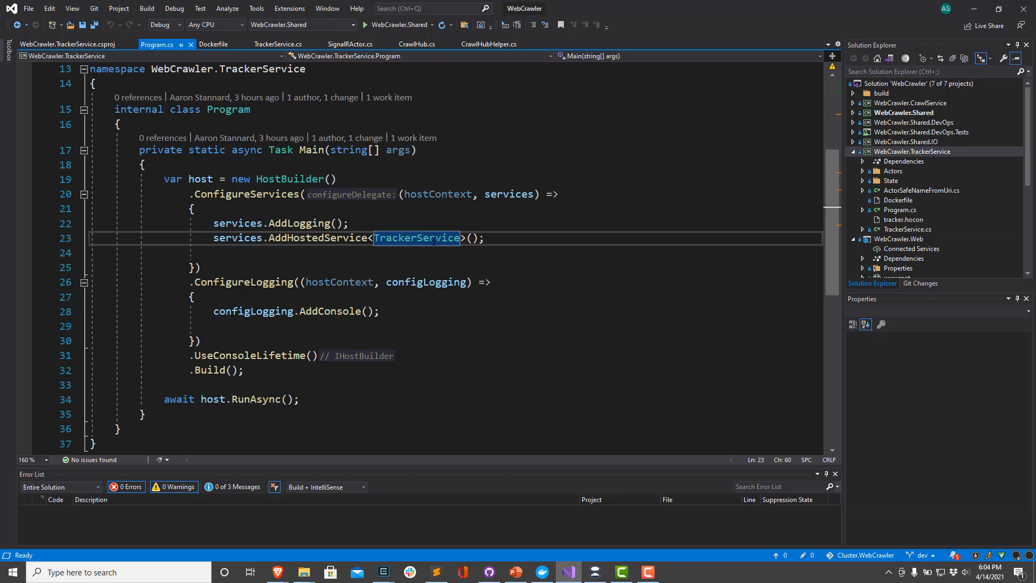
mouse_move(416, 238)
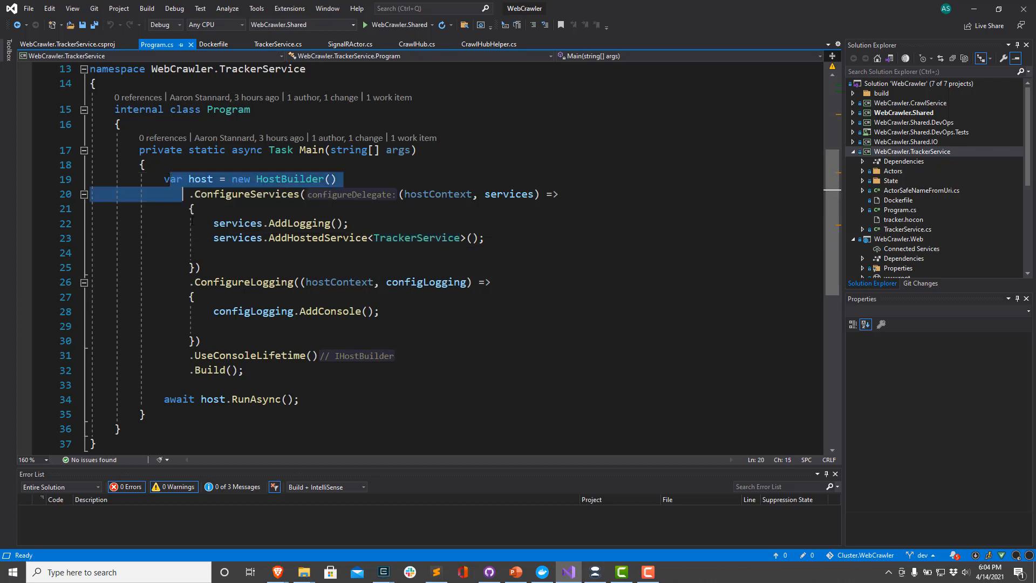
left_click(218, 371)
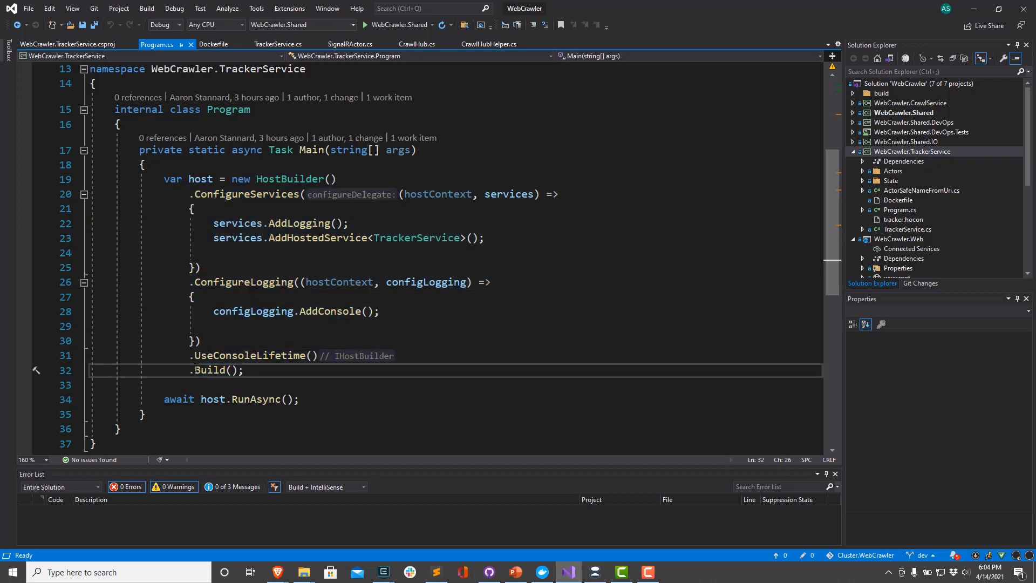
mouse_move(199, 178)
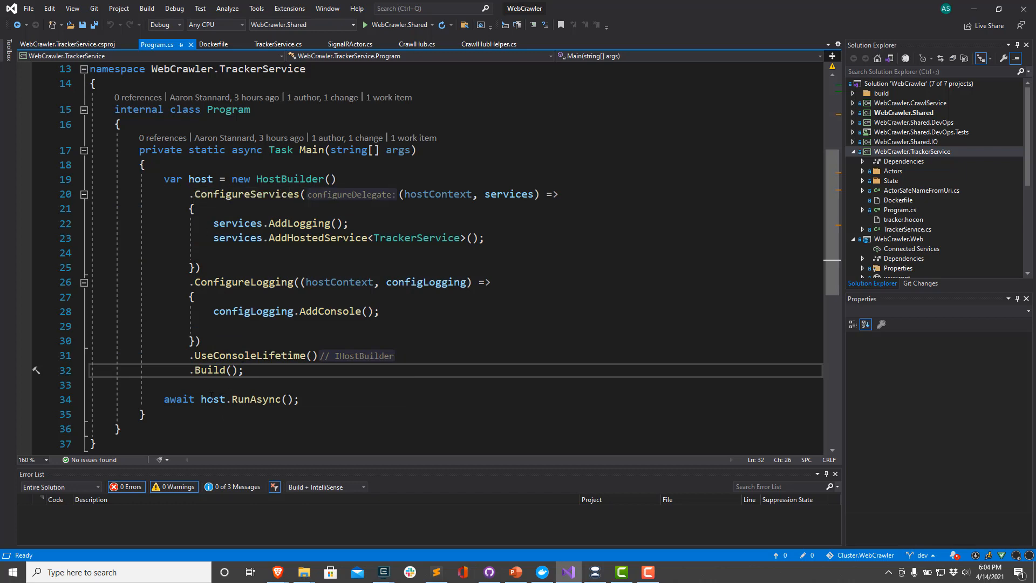
left_click(245, 370)
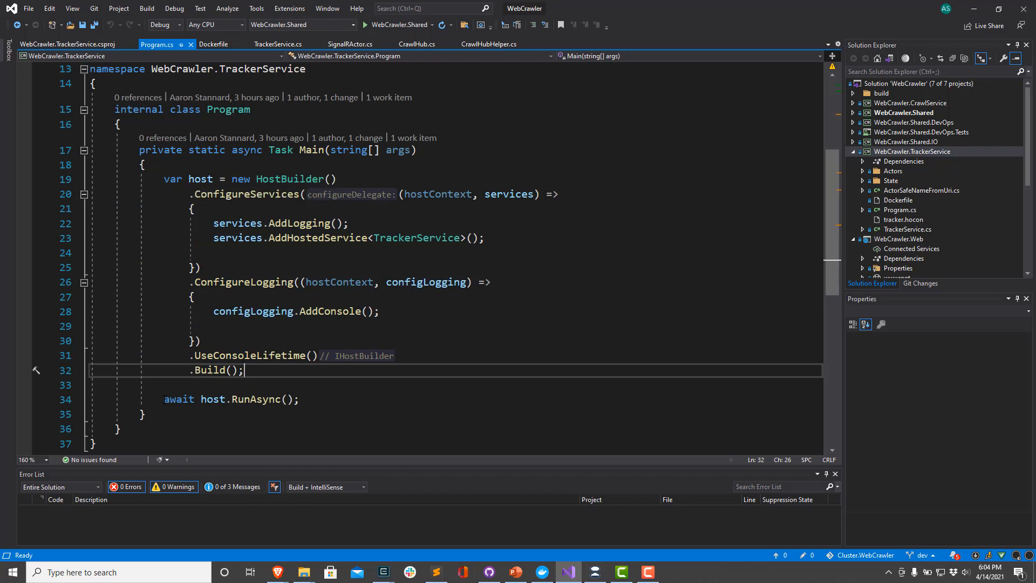
left_click(285, 400)
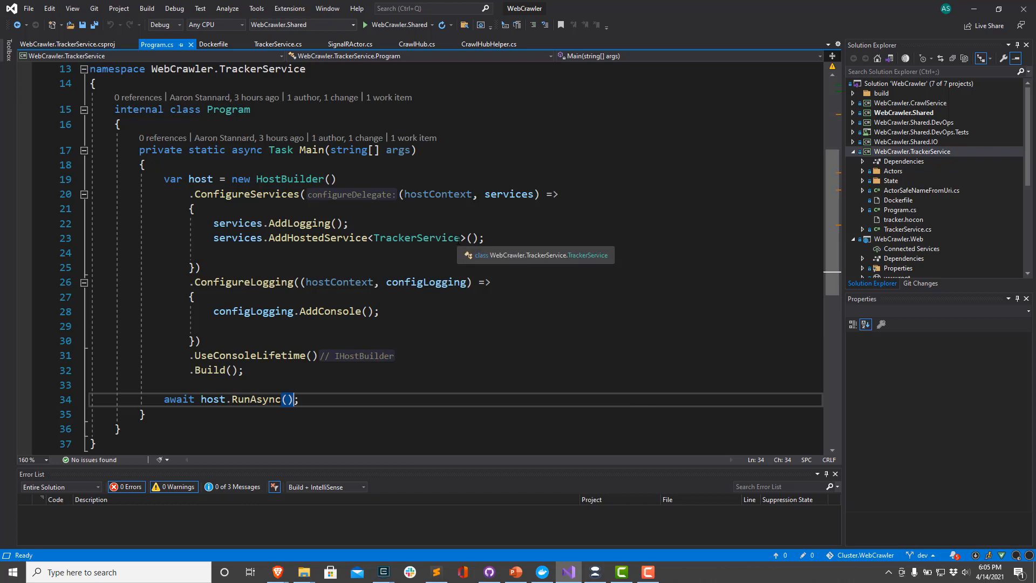
mouse_move(278, 44)
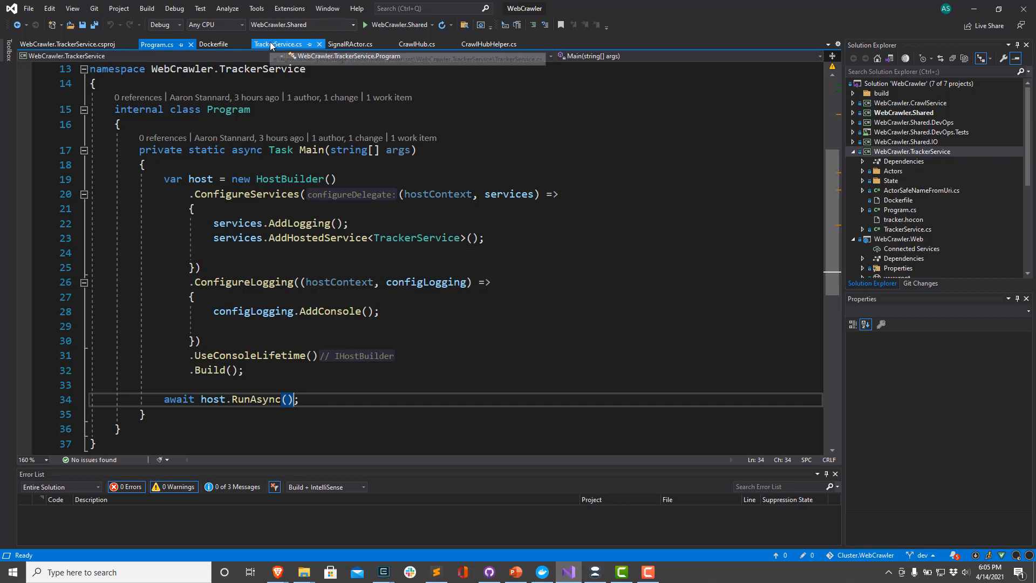
left_click(281, 44)
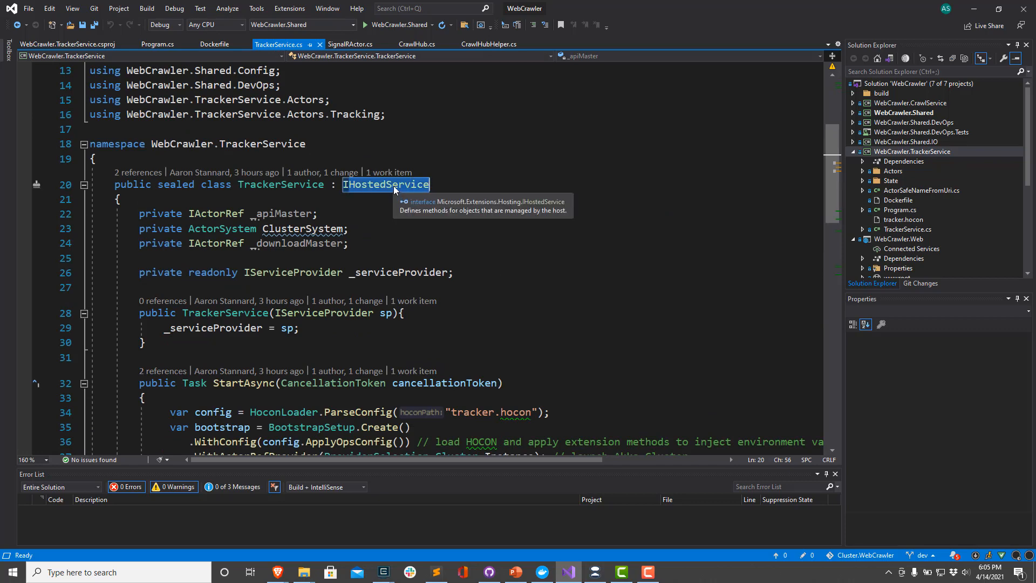
mouse_move(454, 222)
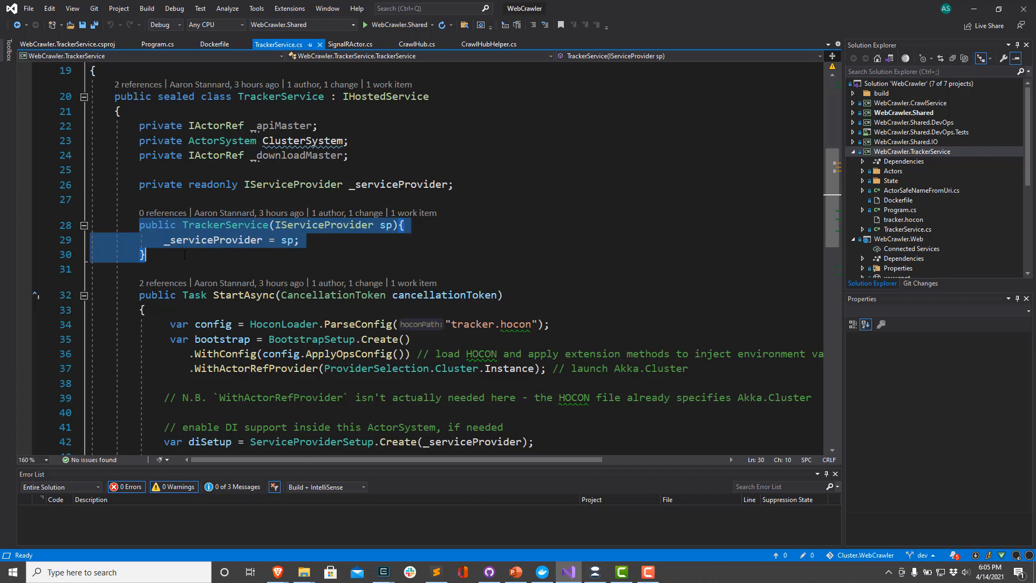
left_click(178, 254)
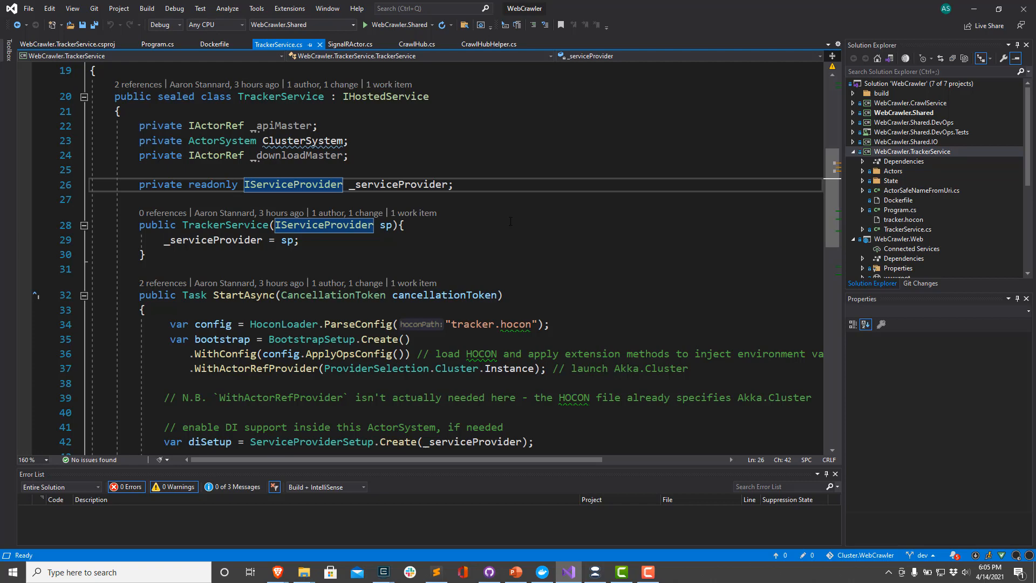
mouse_move(292, 184)
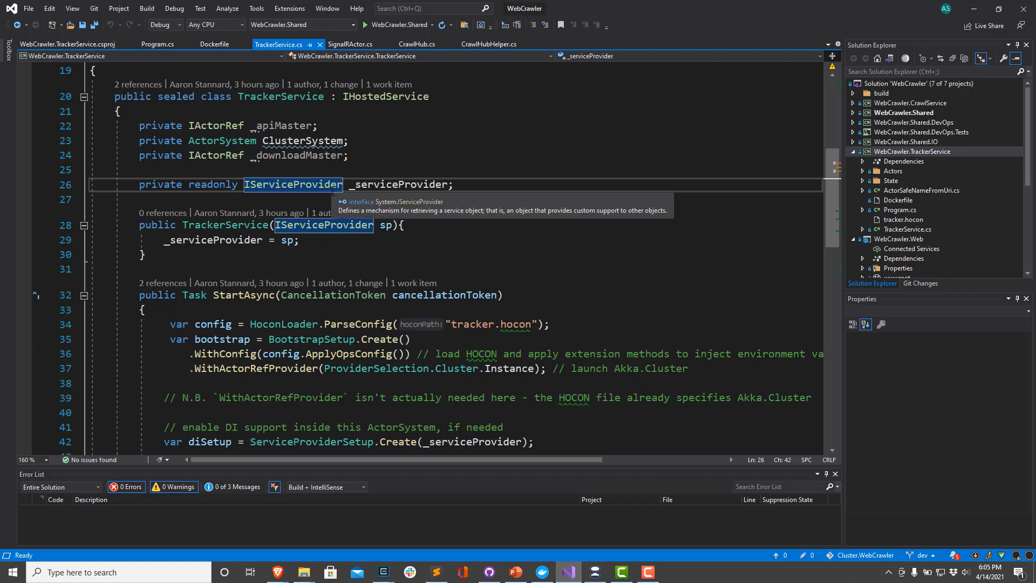
left_click(158, 43)
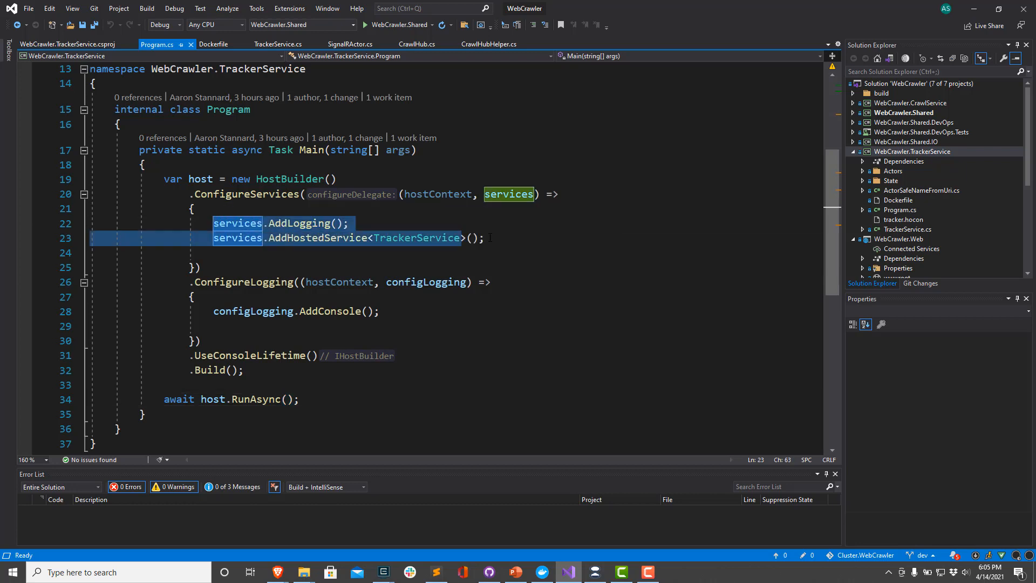
Switch back to the TrackerService.cs tab at StartAsync
left_click(278, 44)
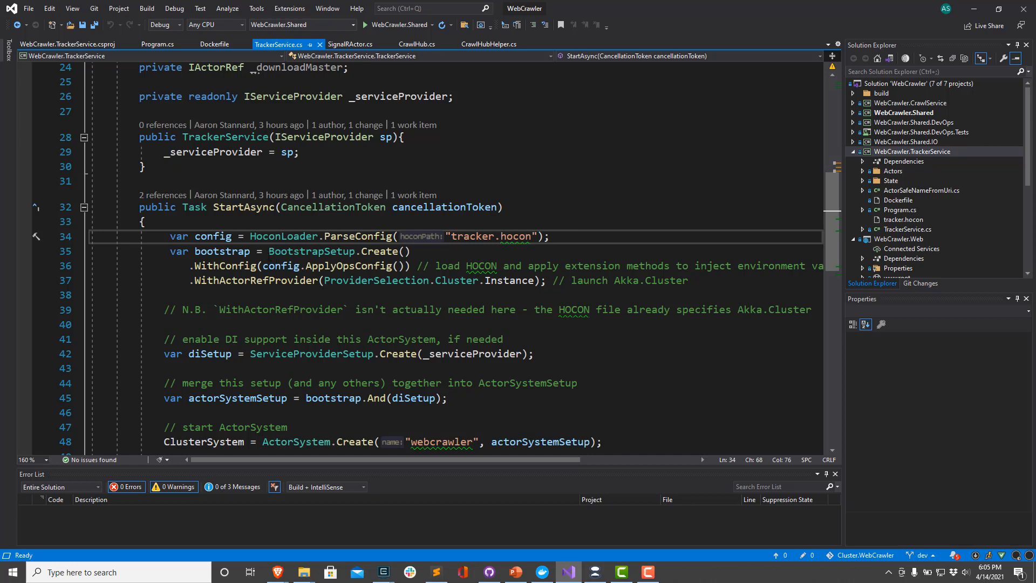
Inspect the bootstrap and cluster provider lines, then open tracker.hocon showing provider = cluster
left_click(406, 251)
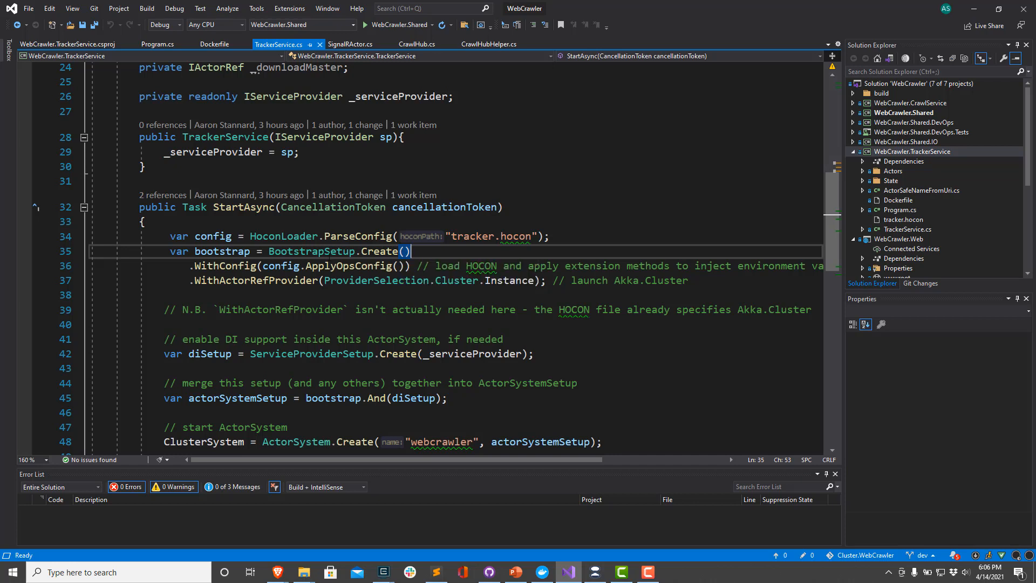
mouse_move(354, 266)
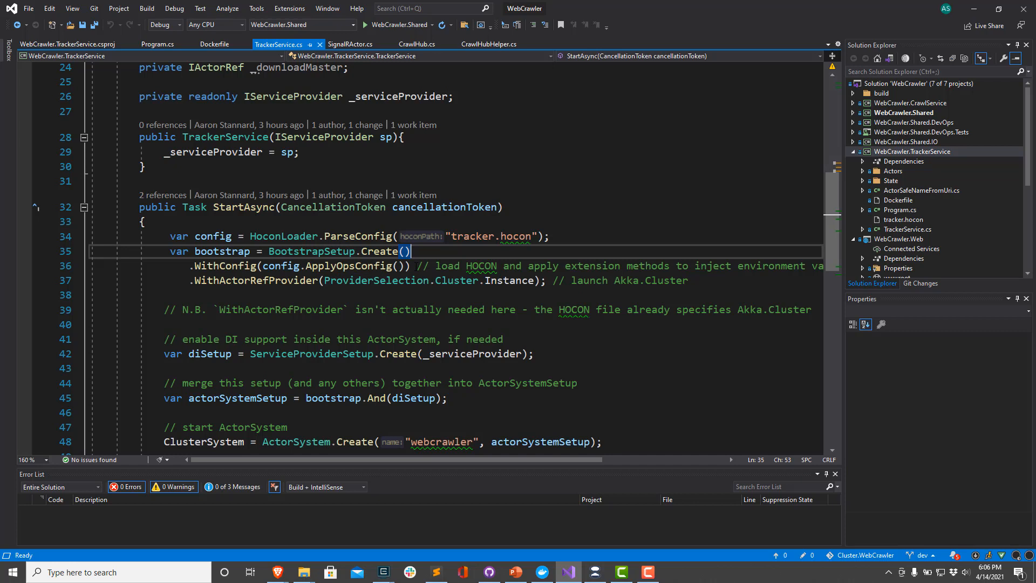
mouse_move(357, 266)
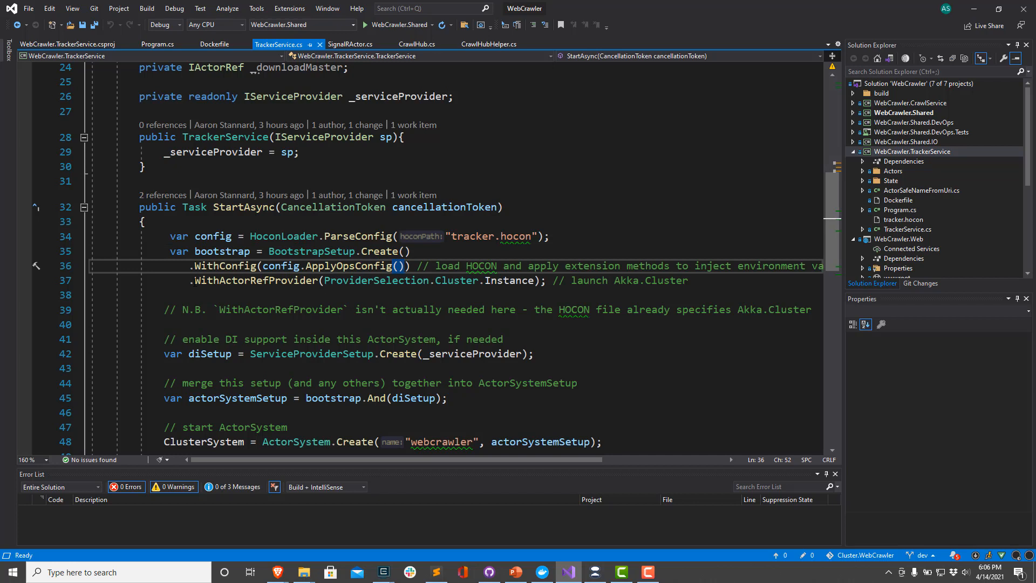
left_click(548, 281)
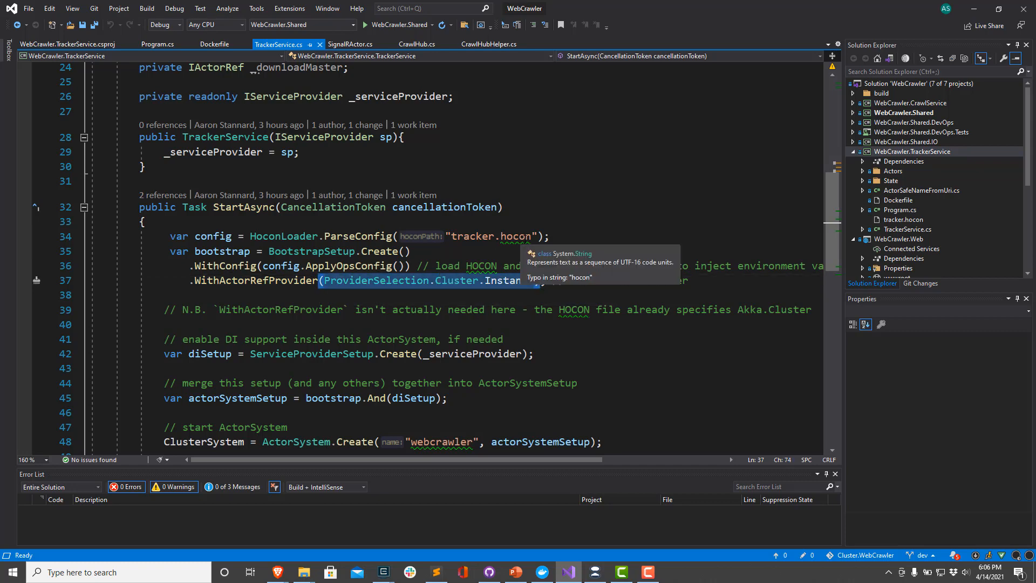
left_click(903, 219)
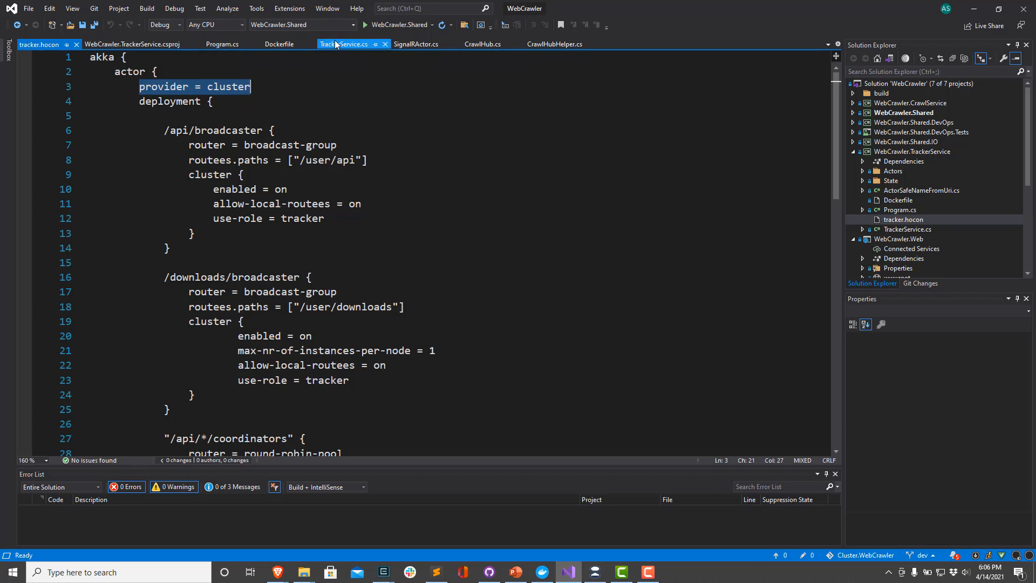
Return to TrackerService.cs and examine the dependency-injection setup and actor creation
left_click(344, 44)
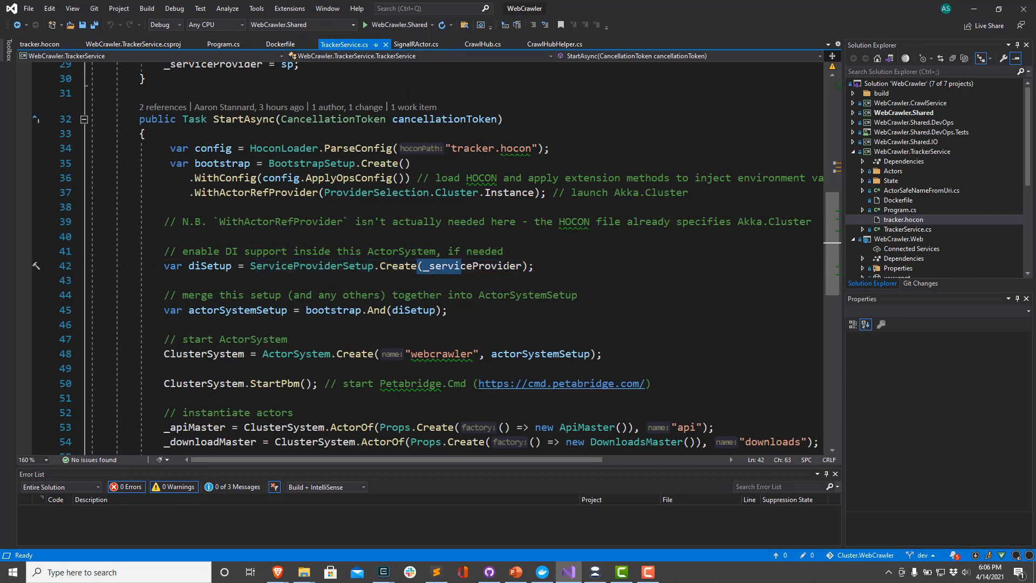
left_click(534, 265)
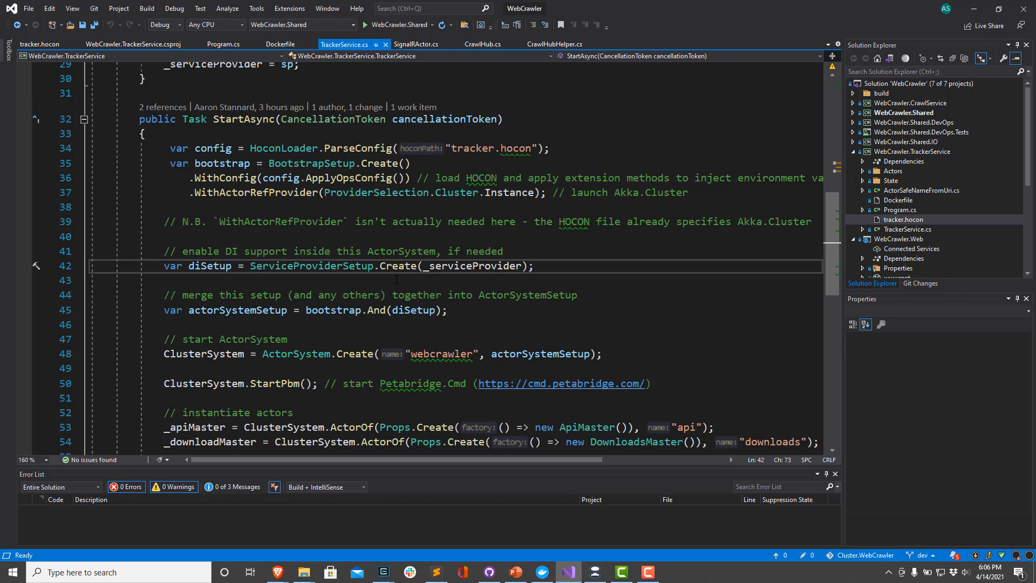
left_click(534, 265)
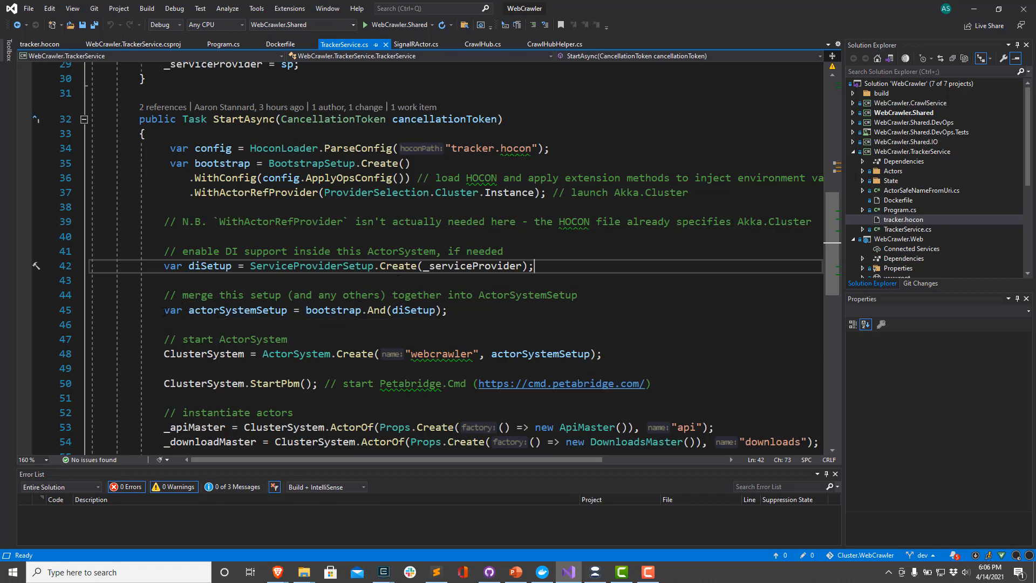
left_click(448, 310)
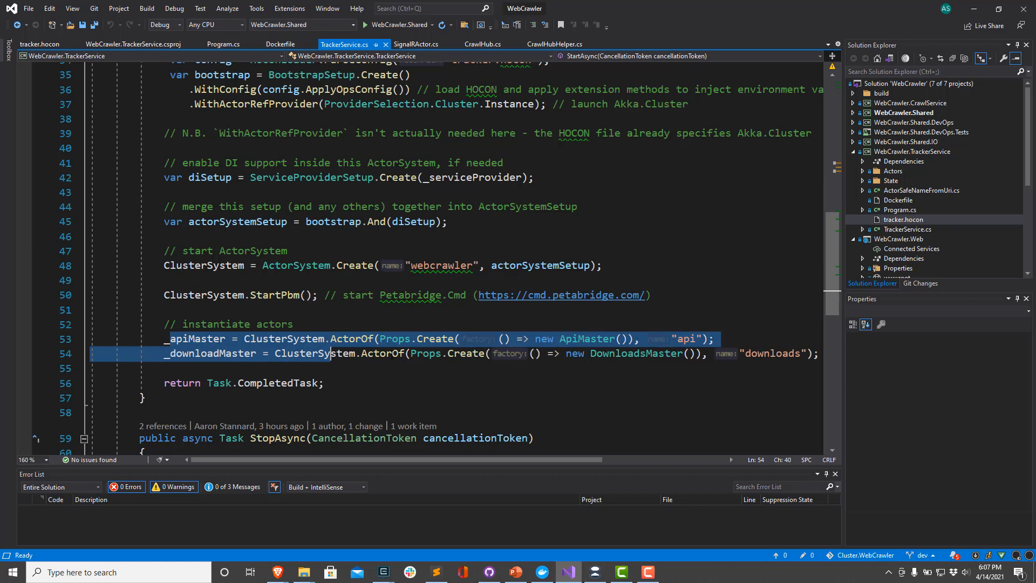
double_click(262, 383)
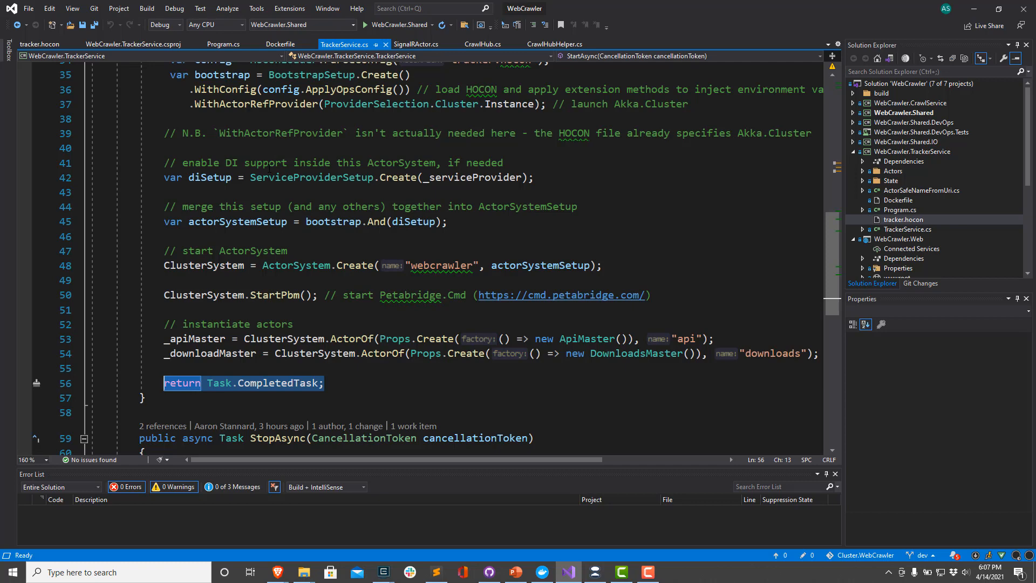
scroll("up", 3)
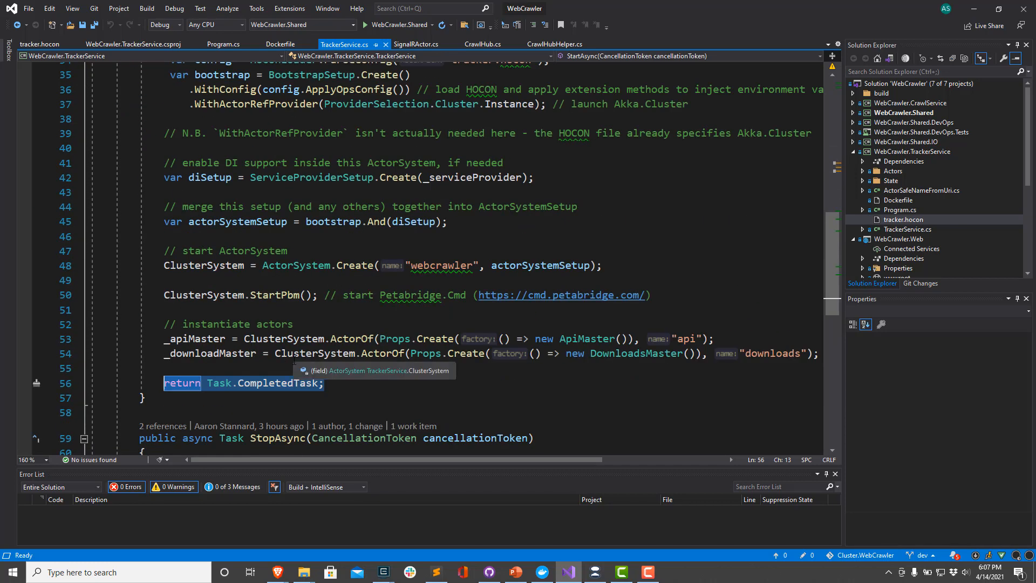
mouse_move(272, 363)
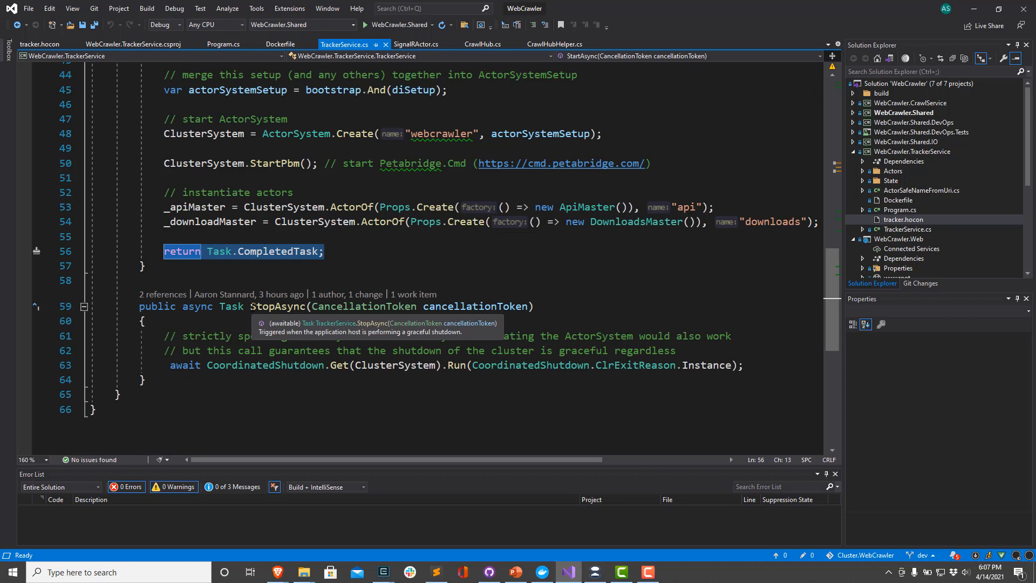
left_click(144, 380)
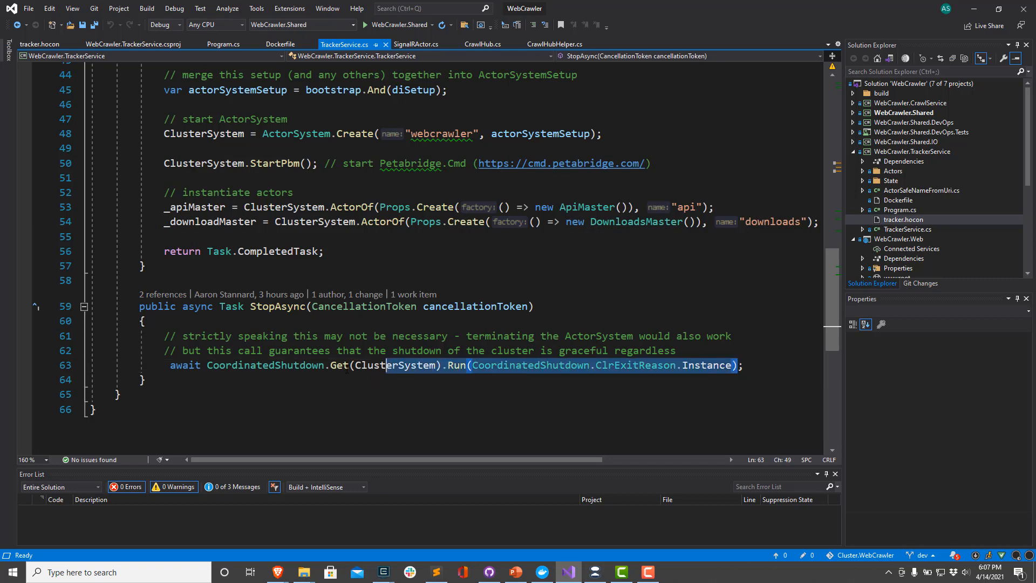
left_click(185, 365)
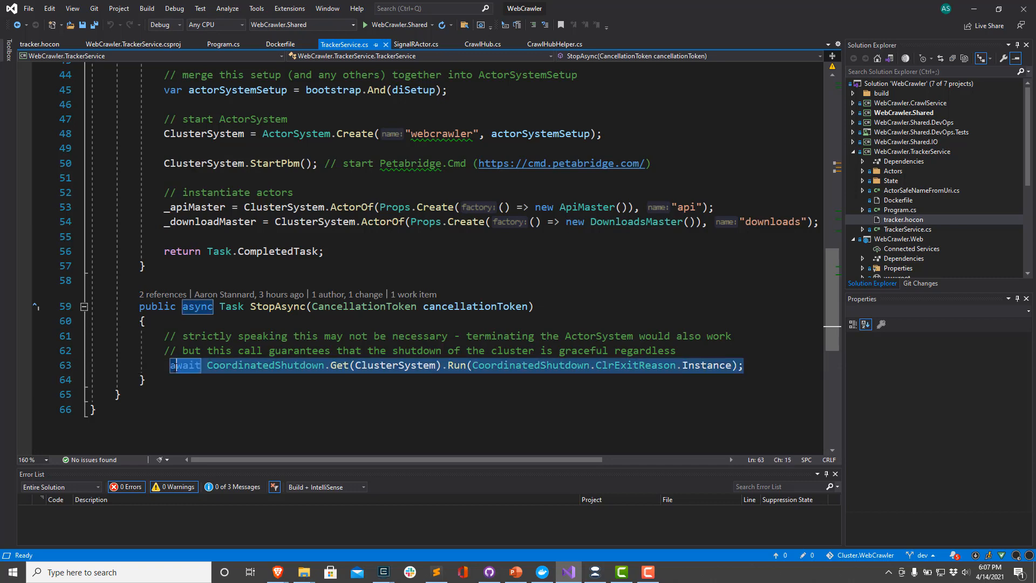
scroll("up", 3)
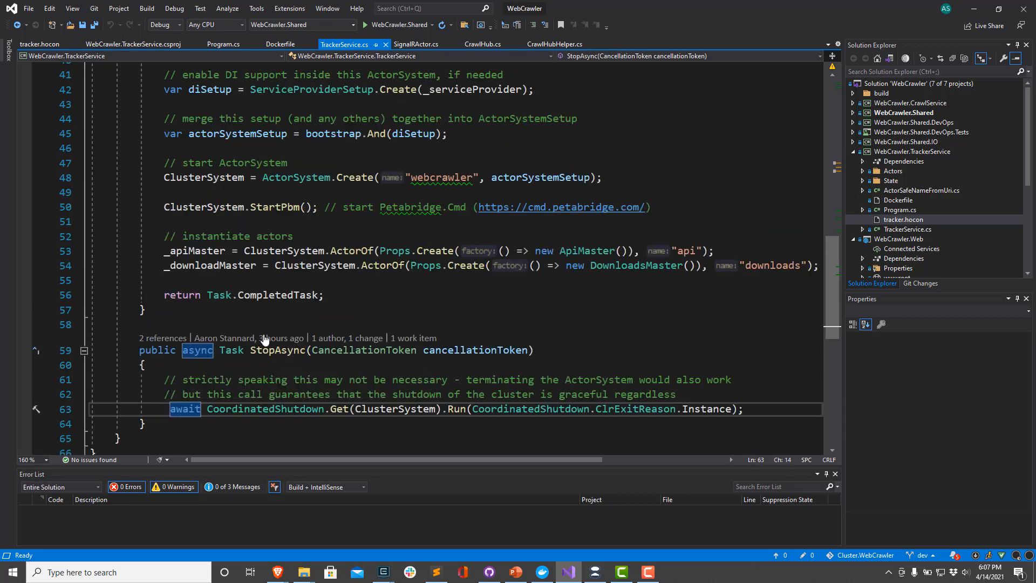
mouse_move(379, 562)
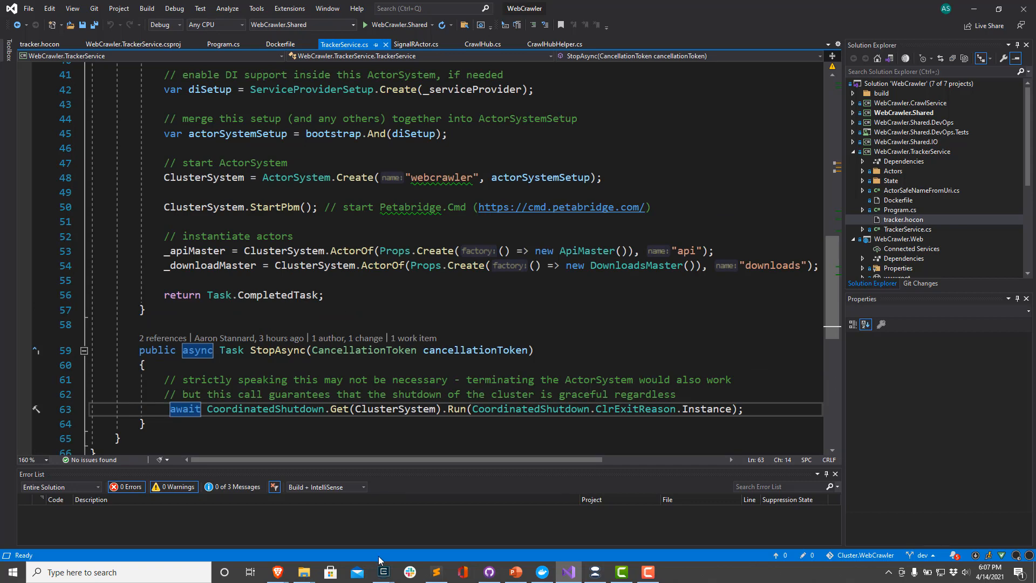
scroll("up", 3)
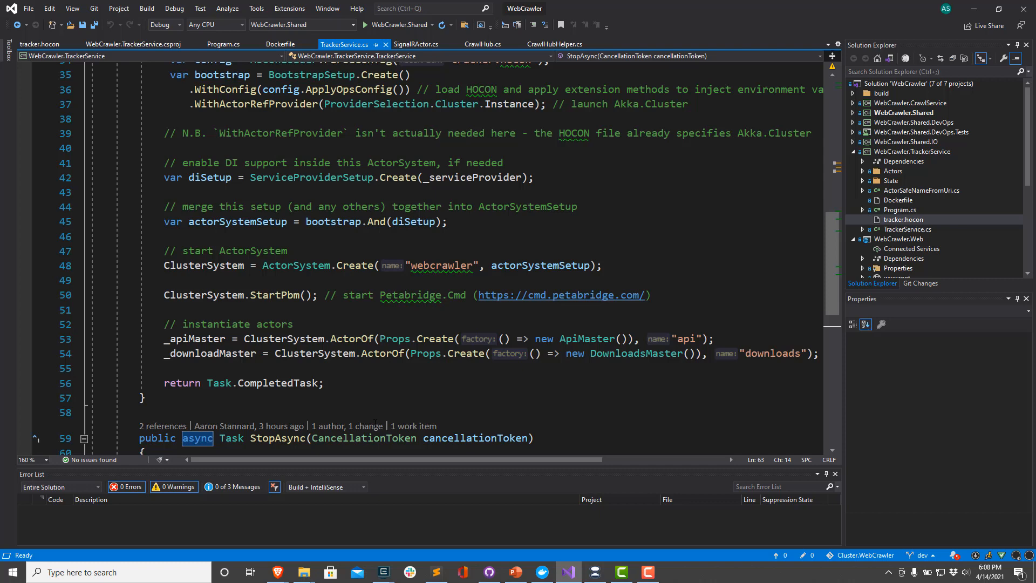
mouse_move(382, 572)
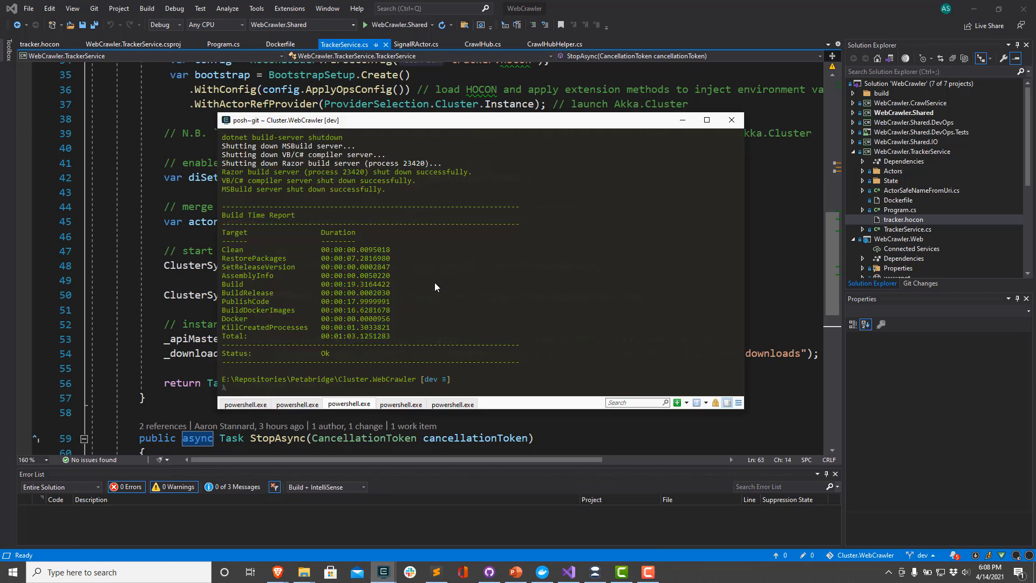
Start the cluster with 'docker-compose up -d' and view the trackerservice_1 container logs
type("docker-compose up")
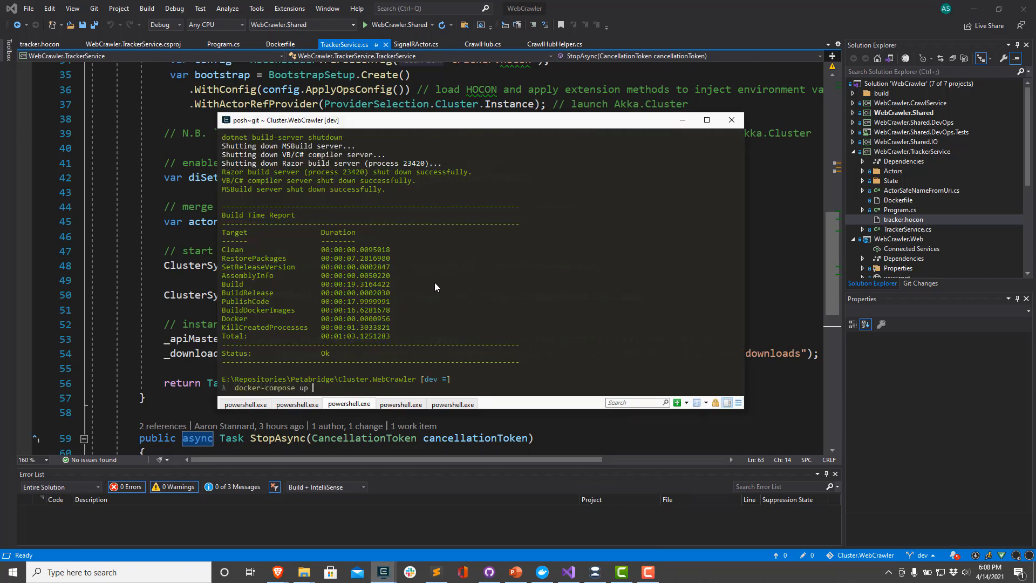
type("-d")
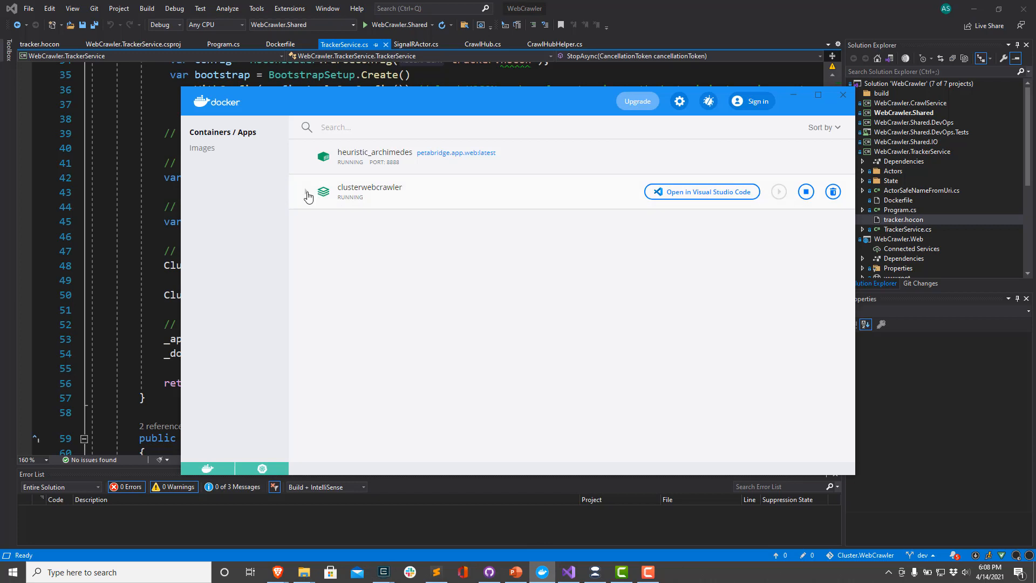
left_click(304, 195)
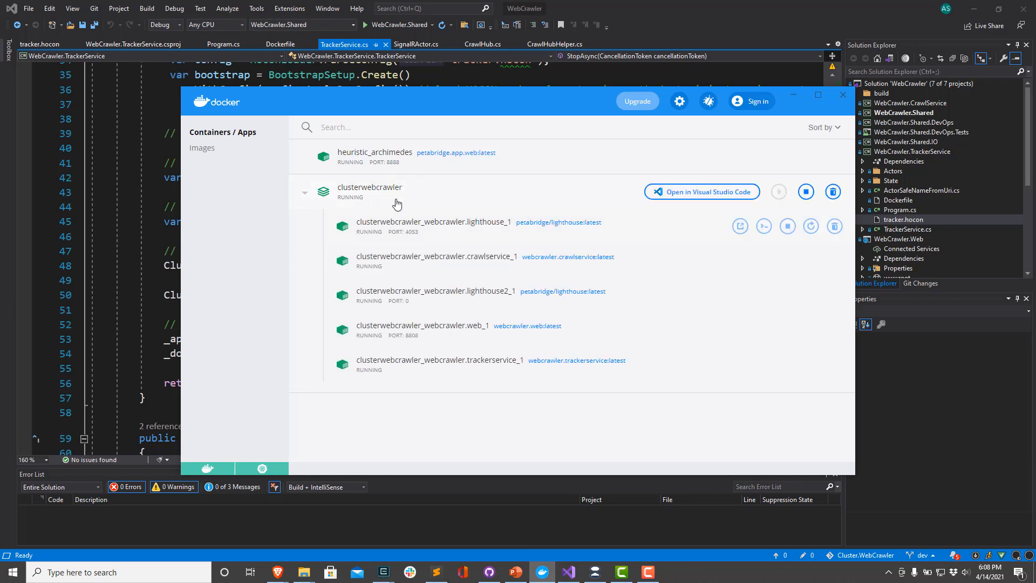
mouse_move(494, 367)
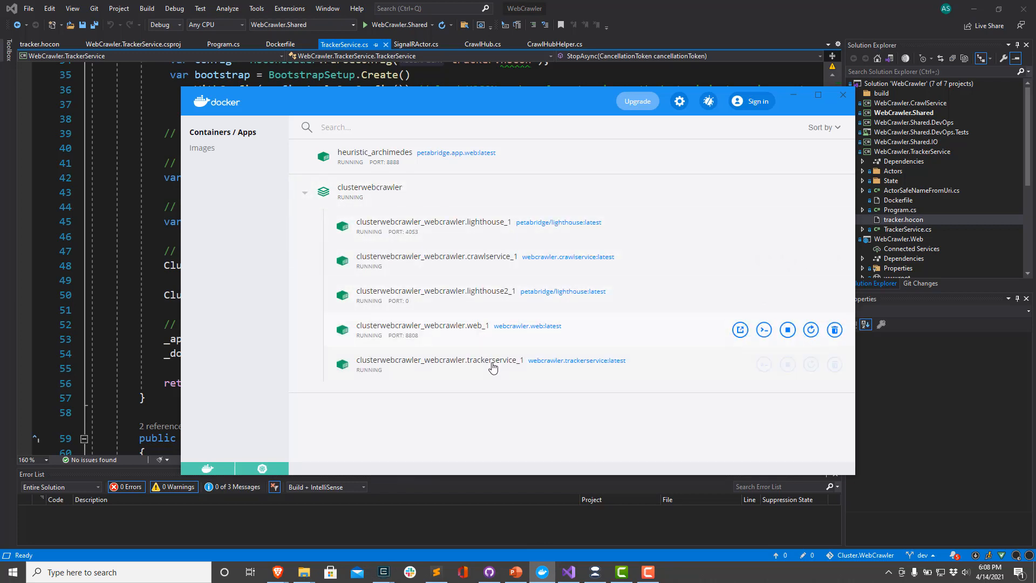
left_click(440, 360)
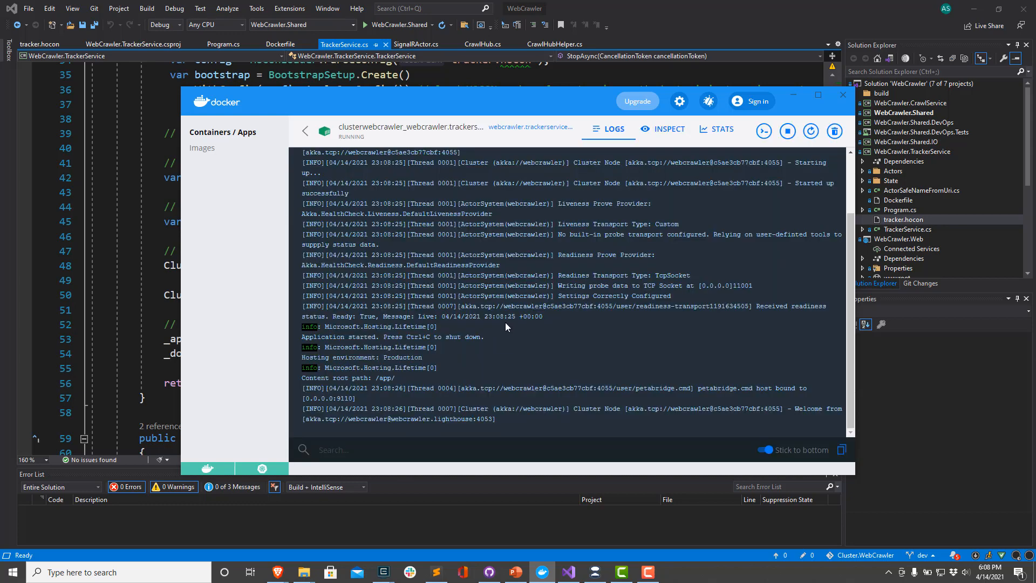
scroll("up", 3)
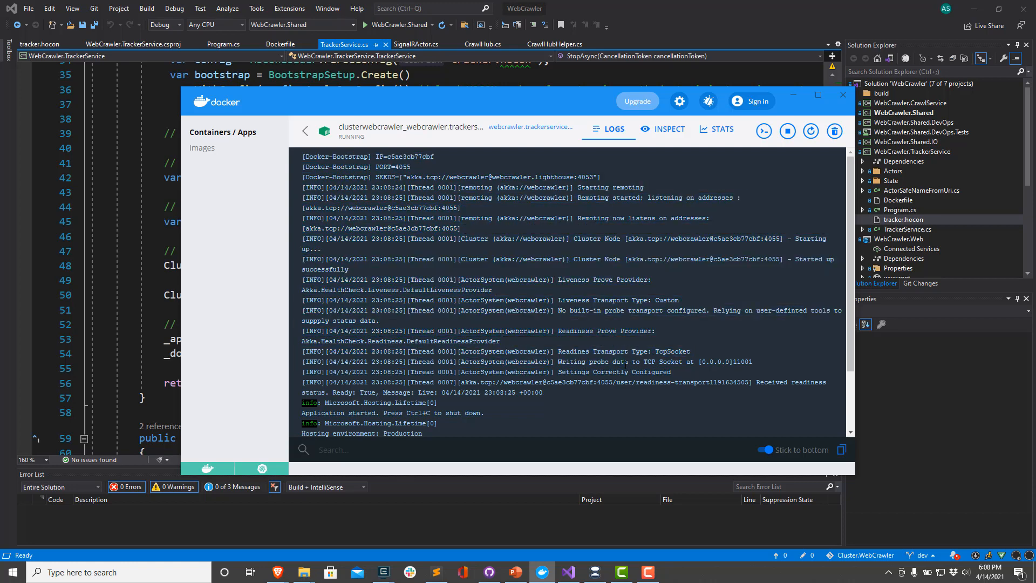
scroll("down", 3)
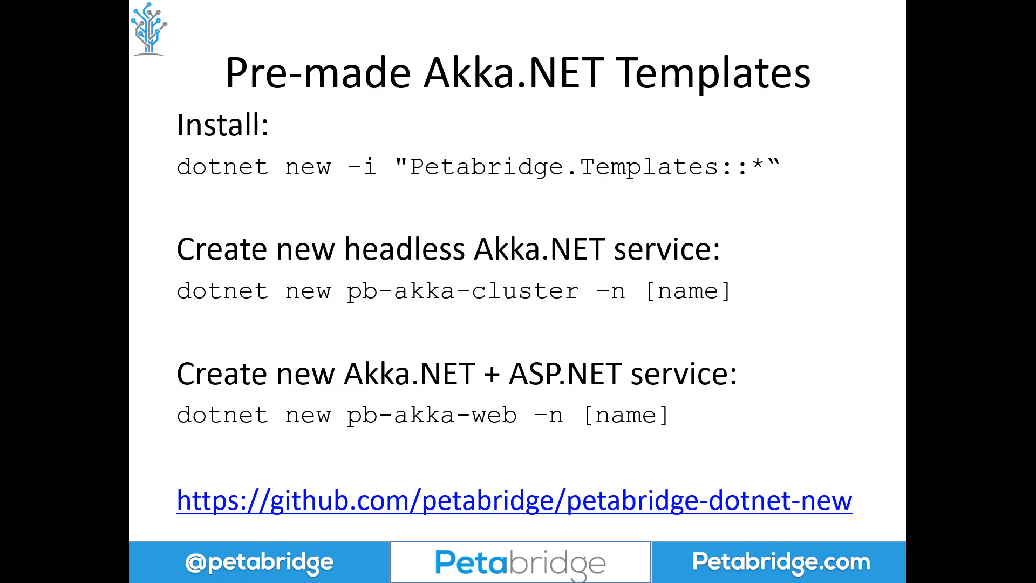
mouse_move(145, 433)
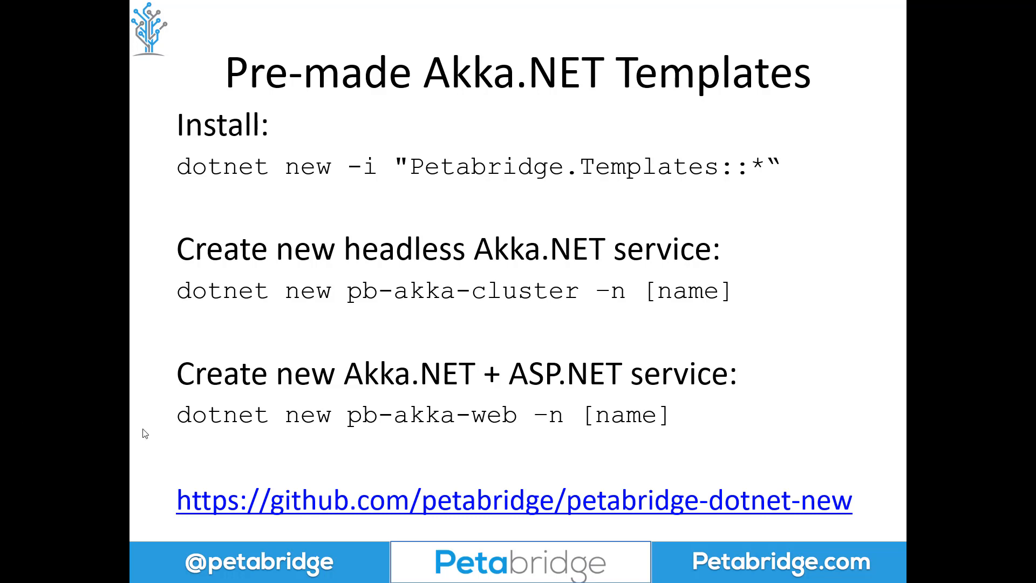
mouse_move(380, 177)
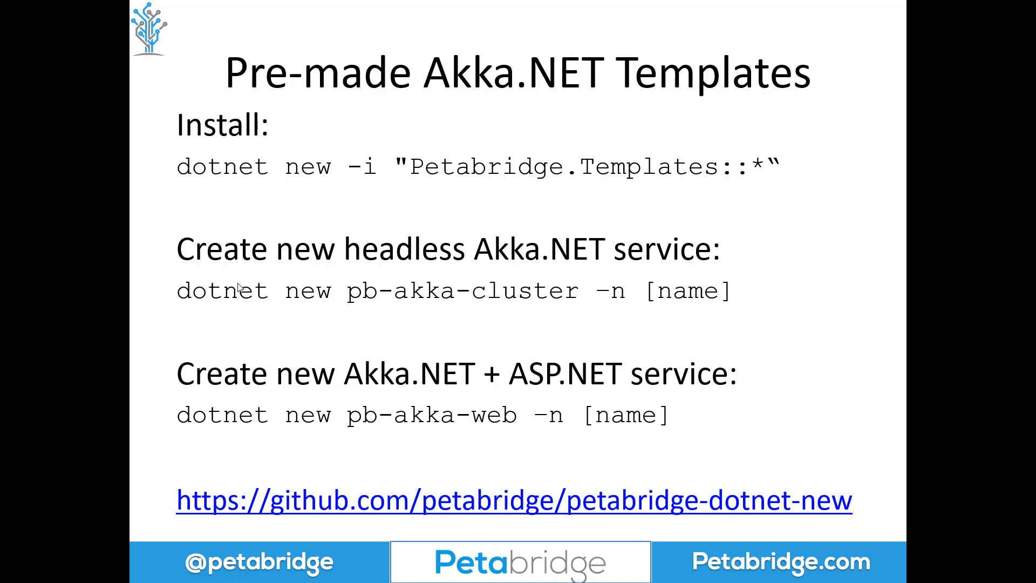
mouse_move(316, 333)
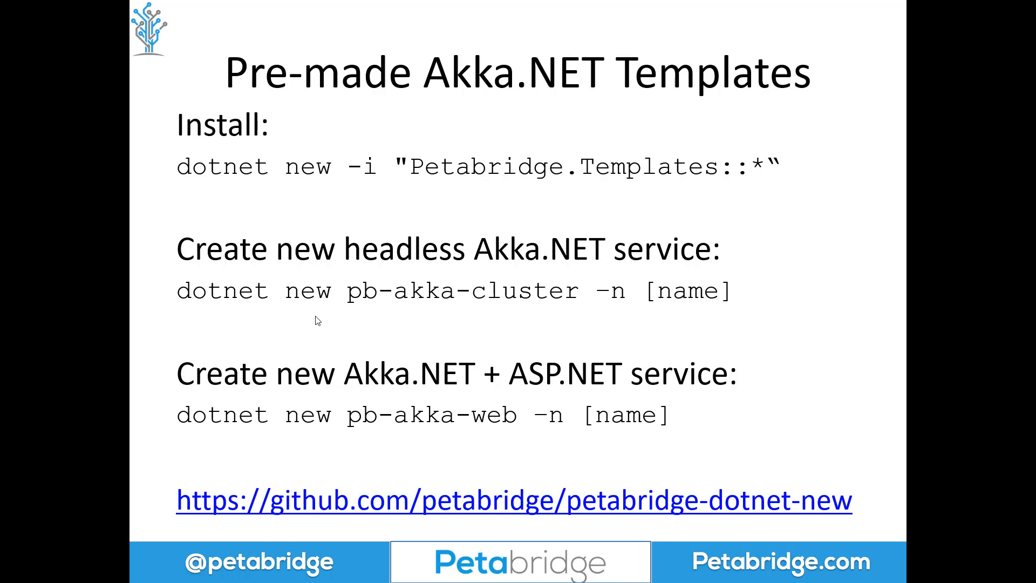
mouse_move(368, 303)
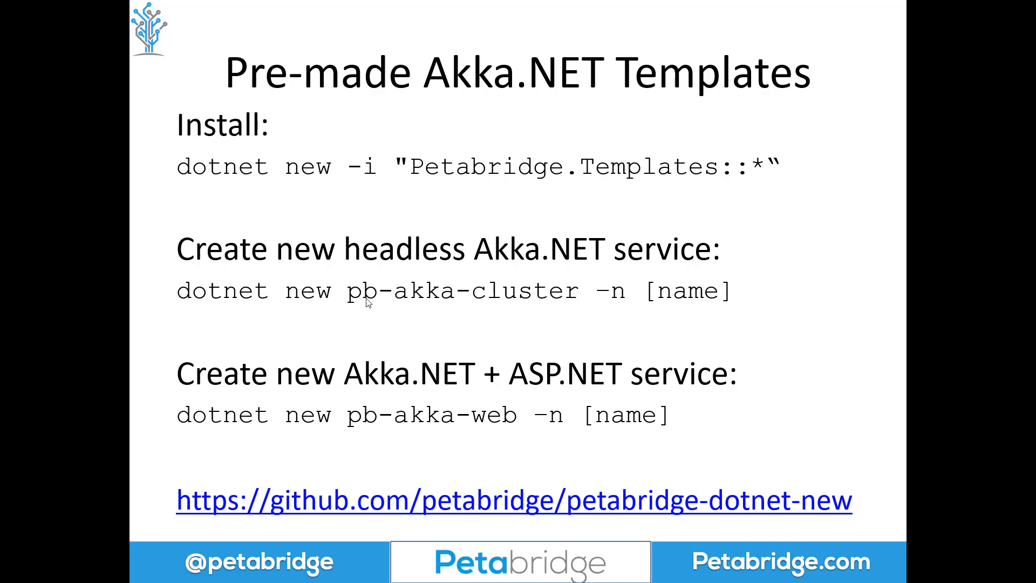
mouse_move(653, 301)
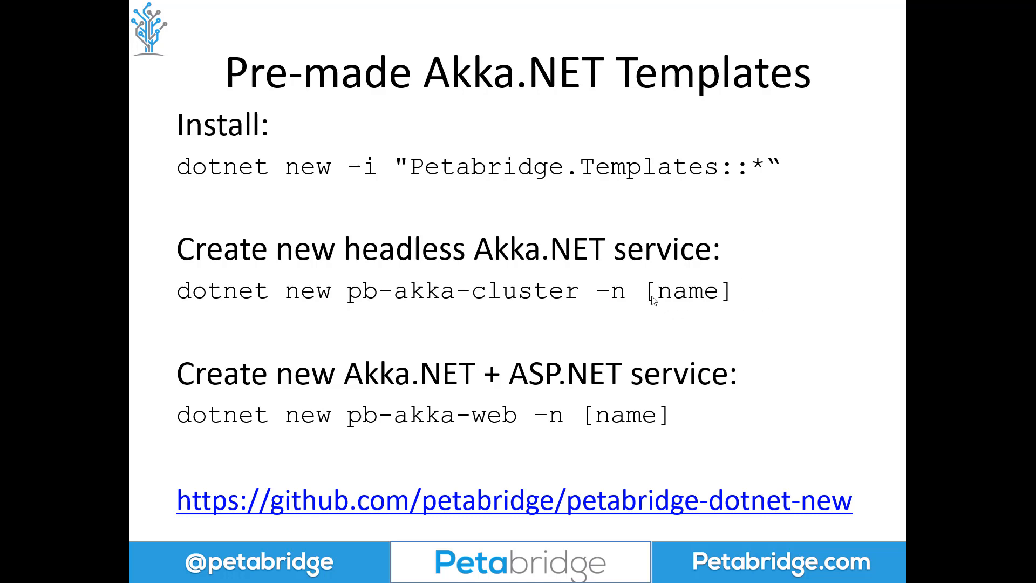
mouse_move(692, 316)
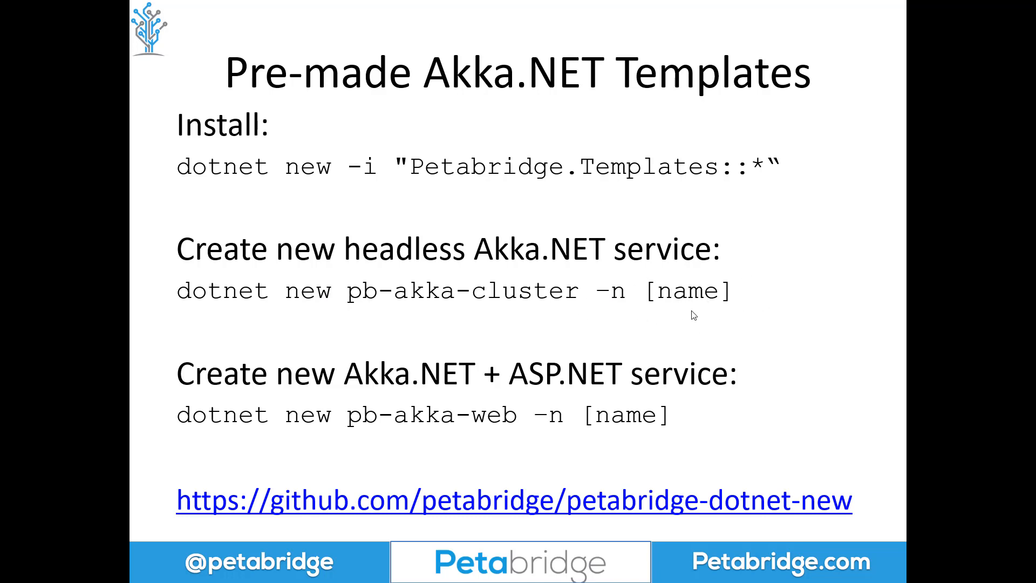
mouse_move(276, 366)
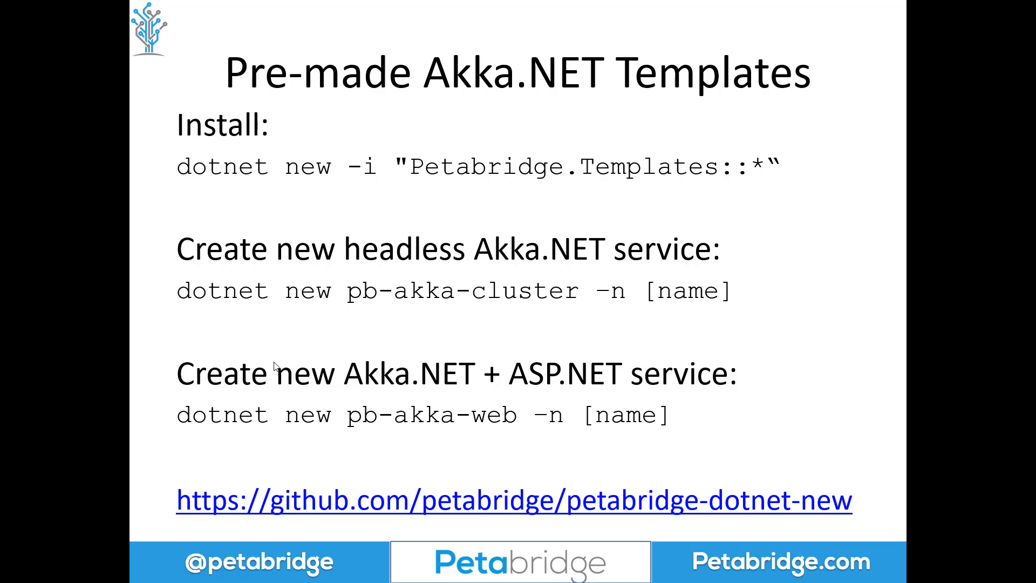
mouse_move(286, 360)
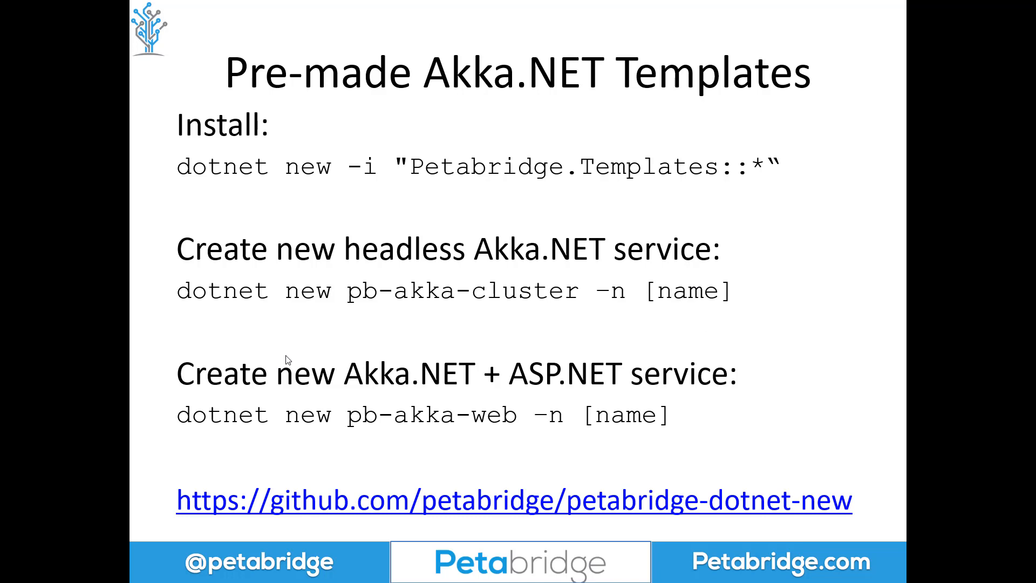
mouse_move(372, 345)
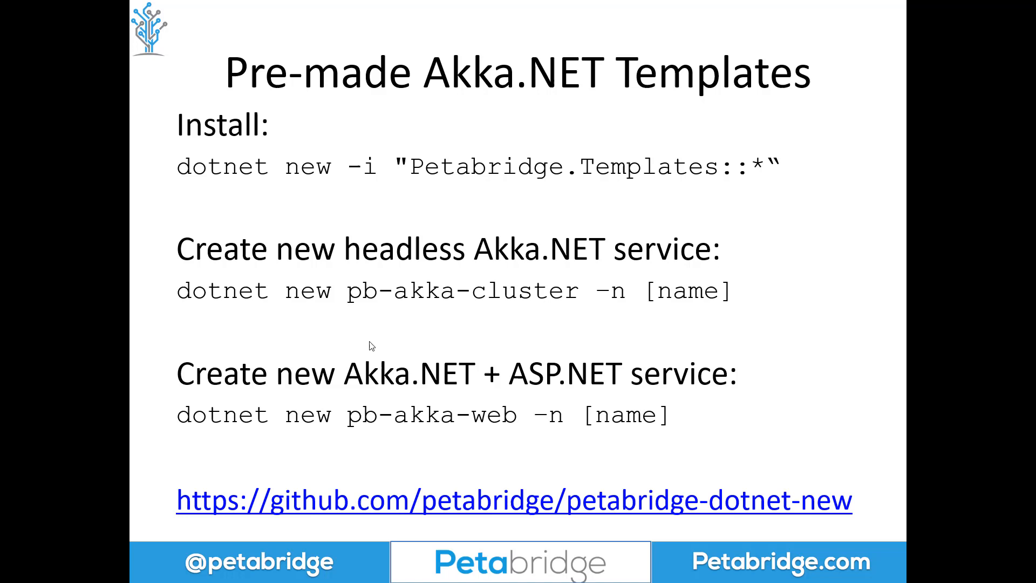
mouse_move(207, 442)
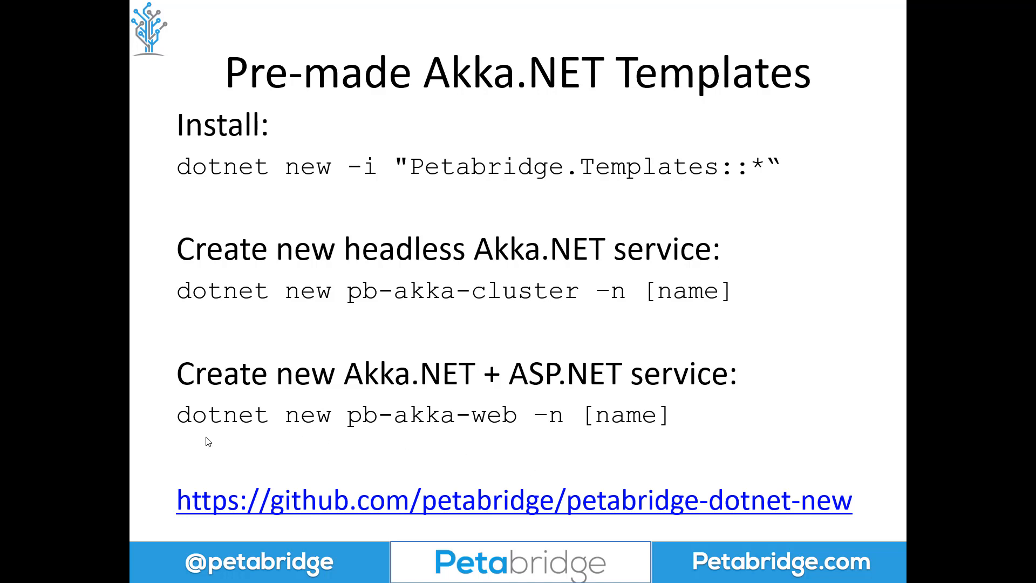
mouse_move(517, 431)
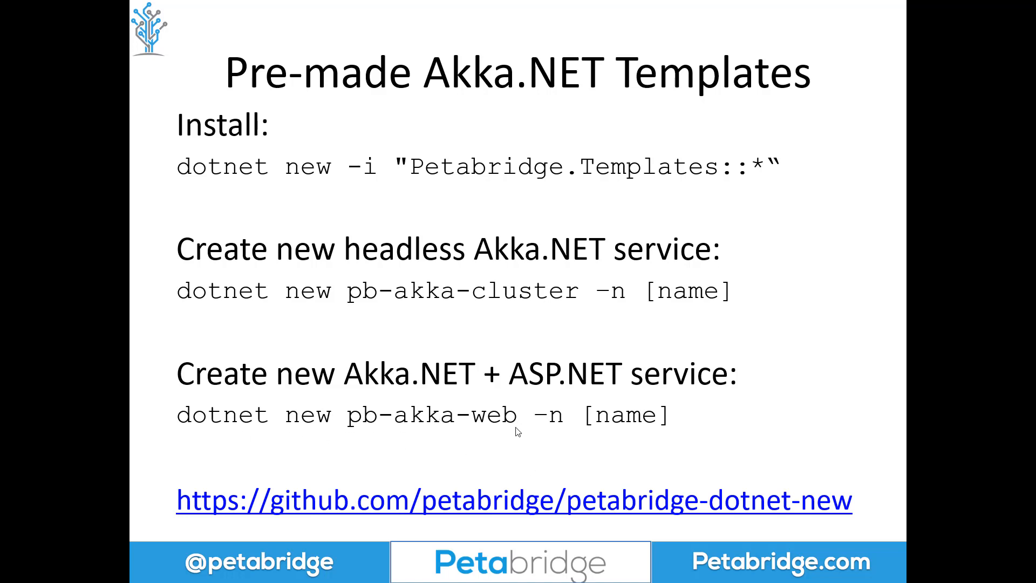
mouse_move(518, 504)
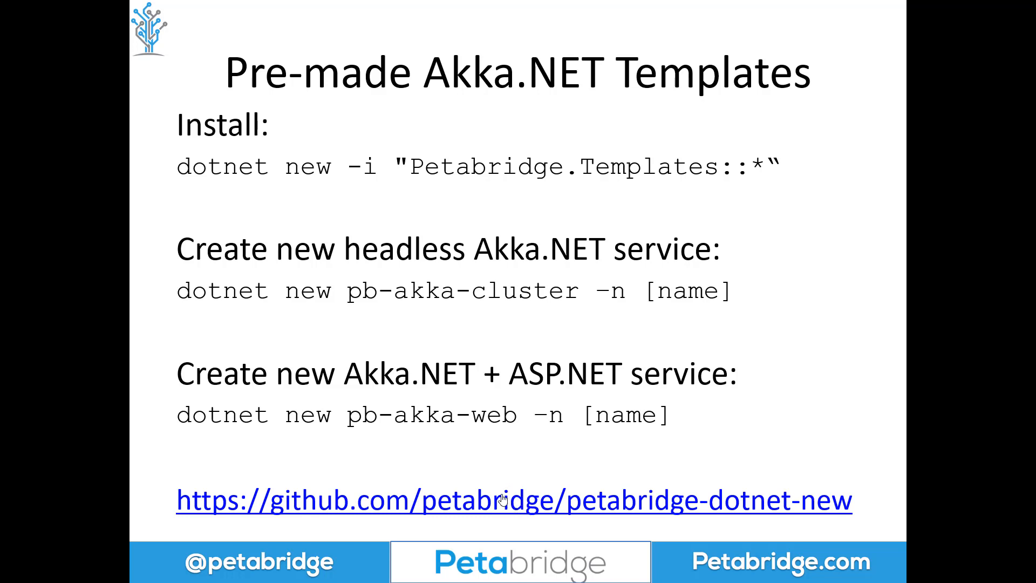
mouse_move(608, 519)
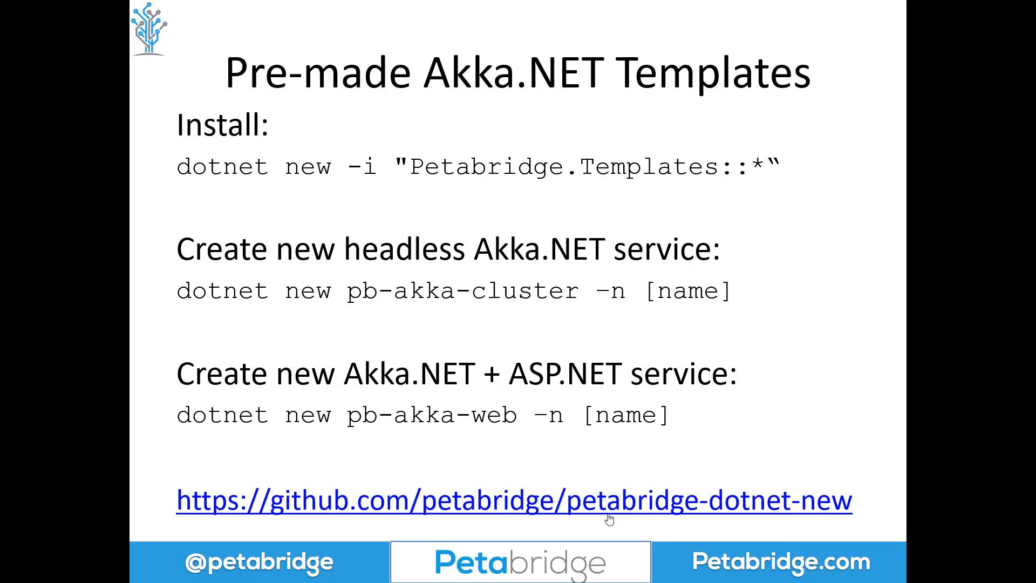
mouse_move(744, 474)
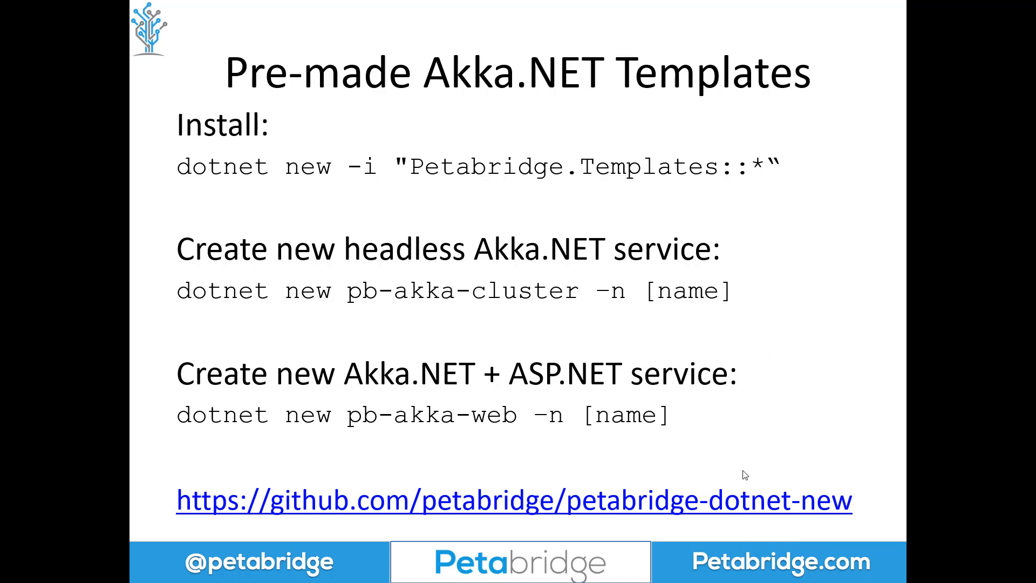
mouse_move(712, 454)
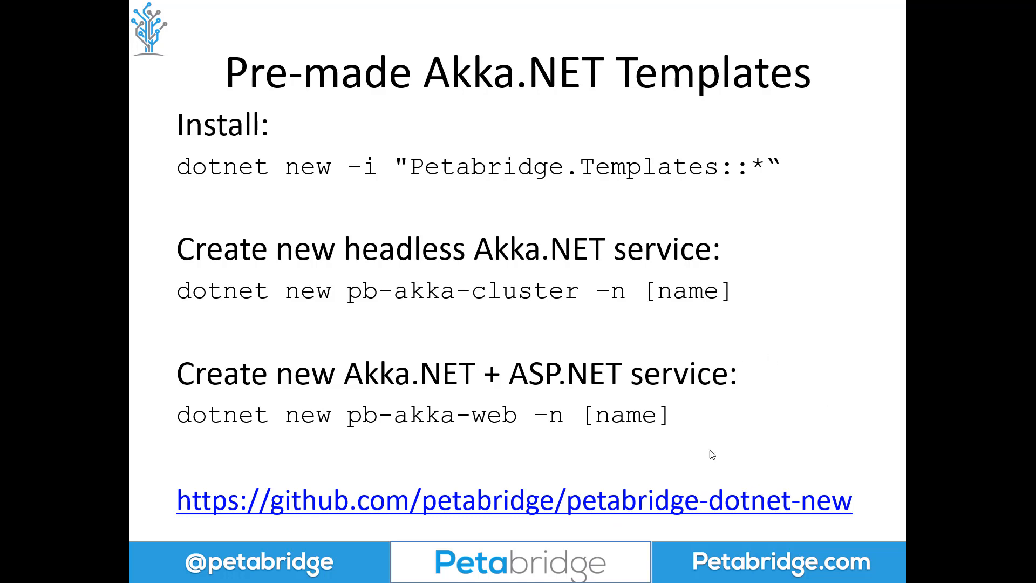
mouse_move(557, 465)
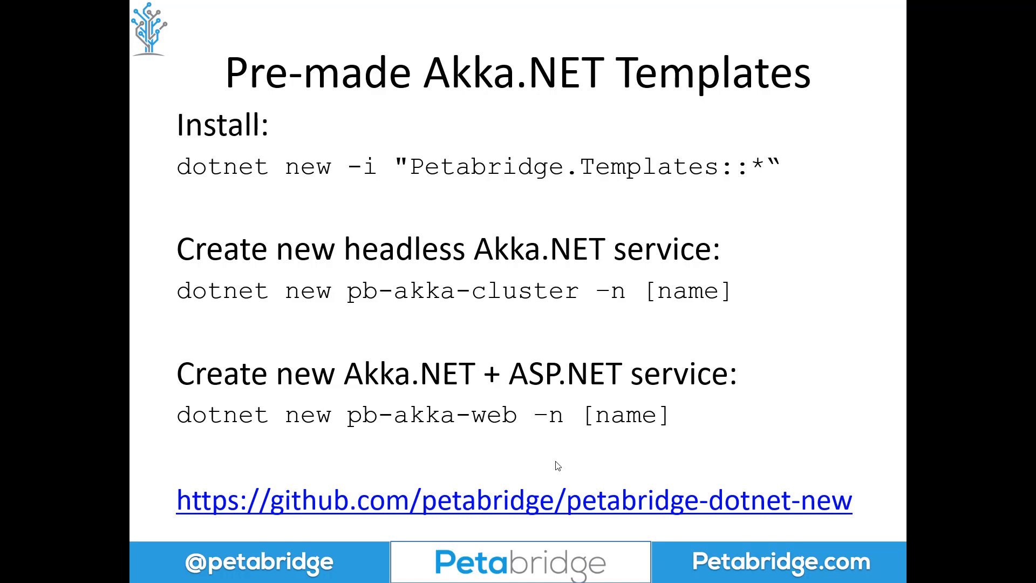